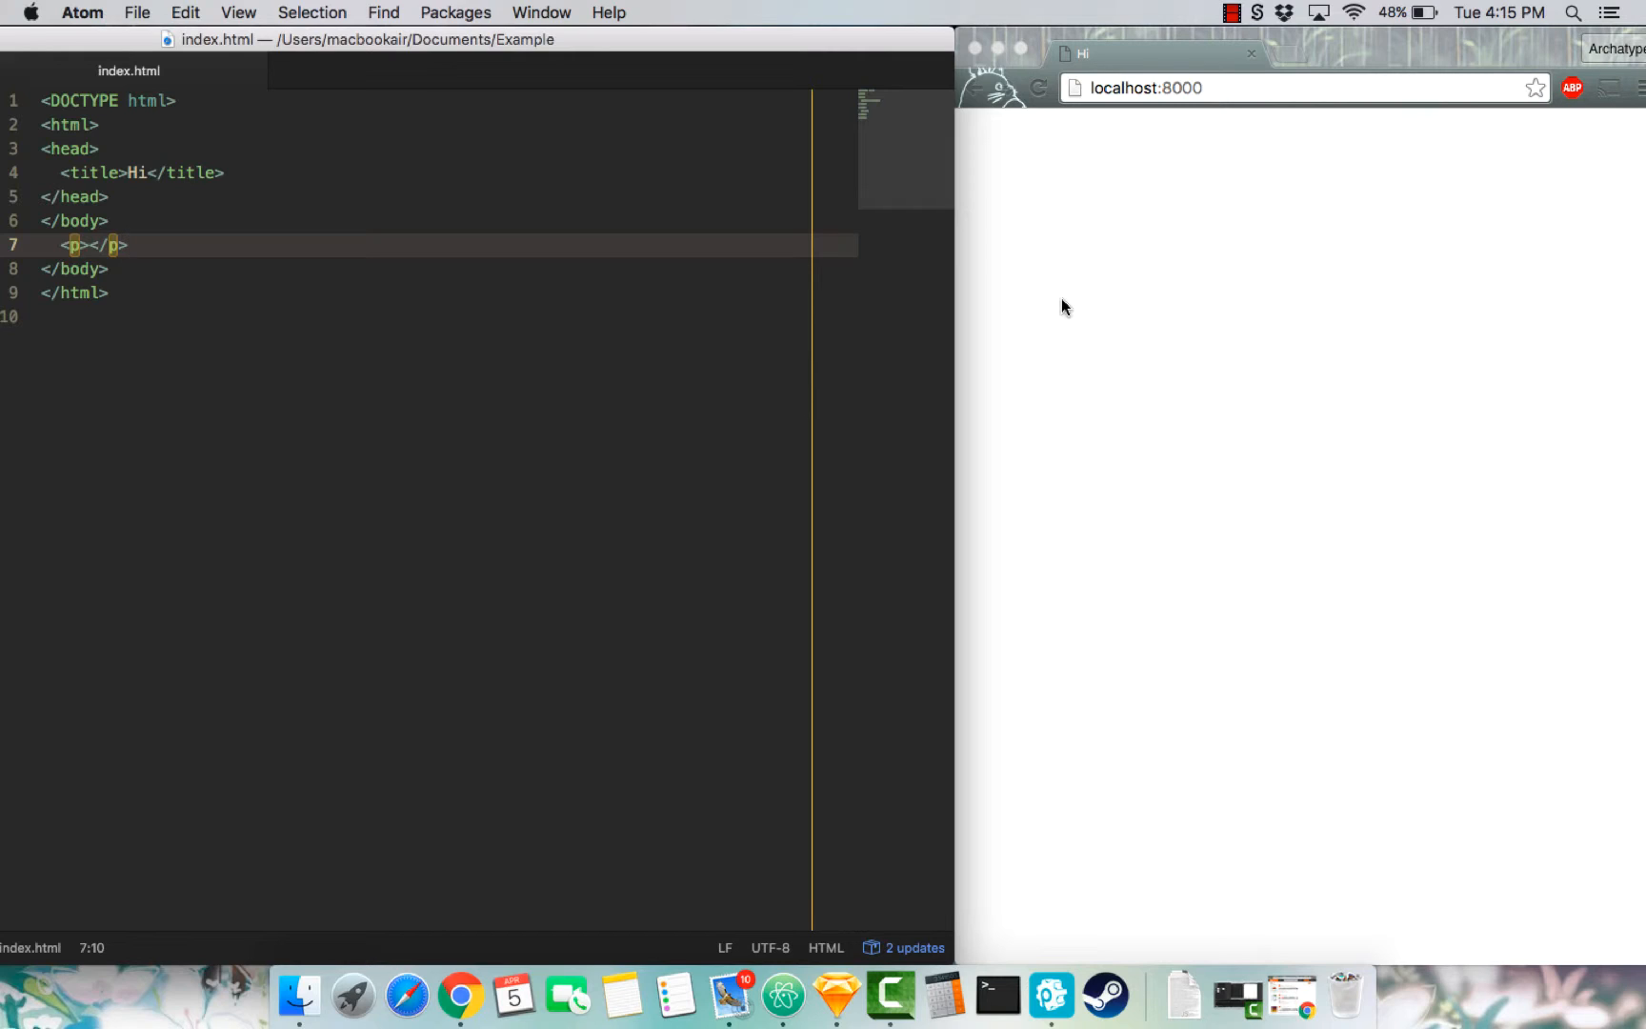
- Add <strong>Hello</strong> inside the paragraph in index.html and save the file
left_click(126, 244)
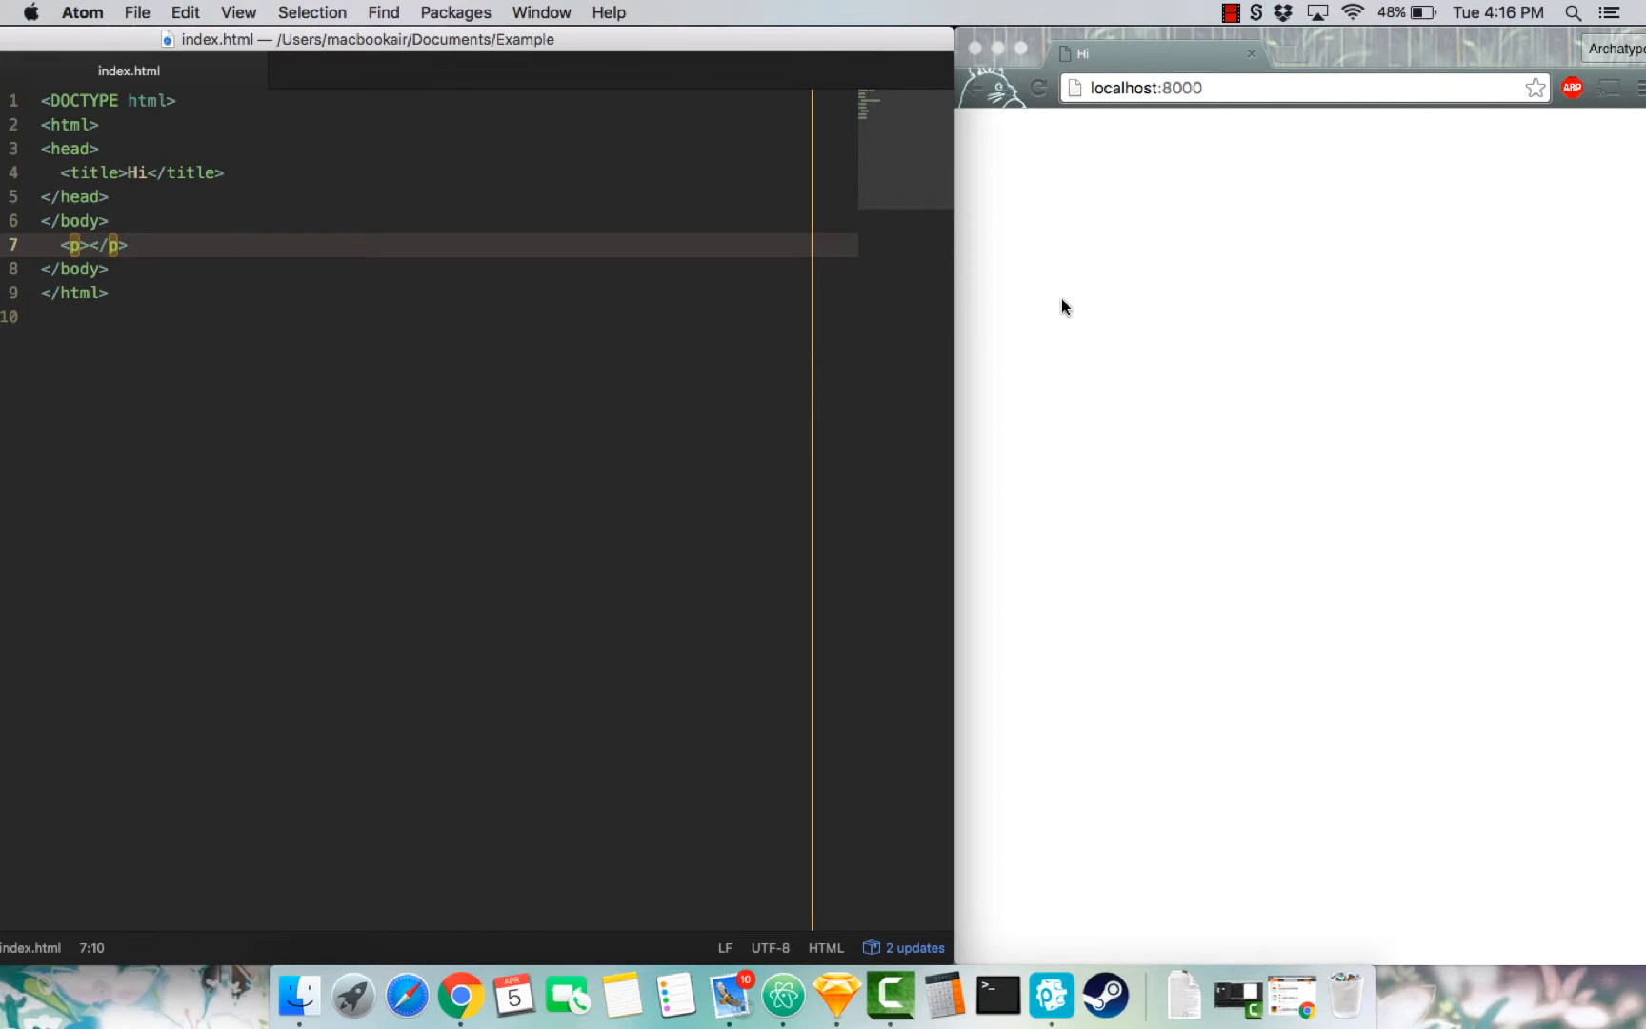
left_click(126, 244)
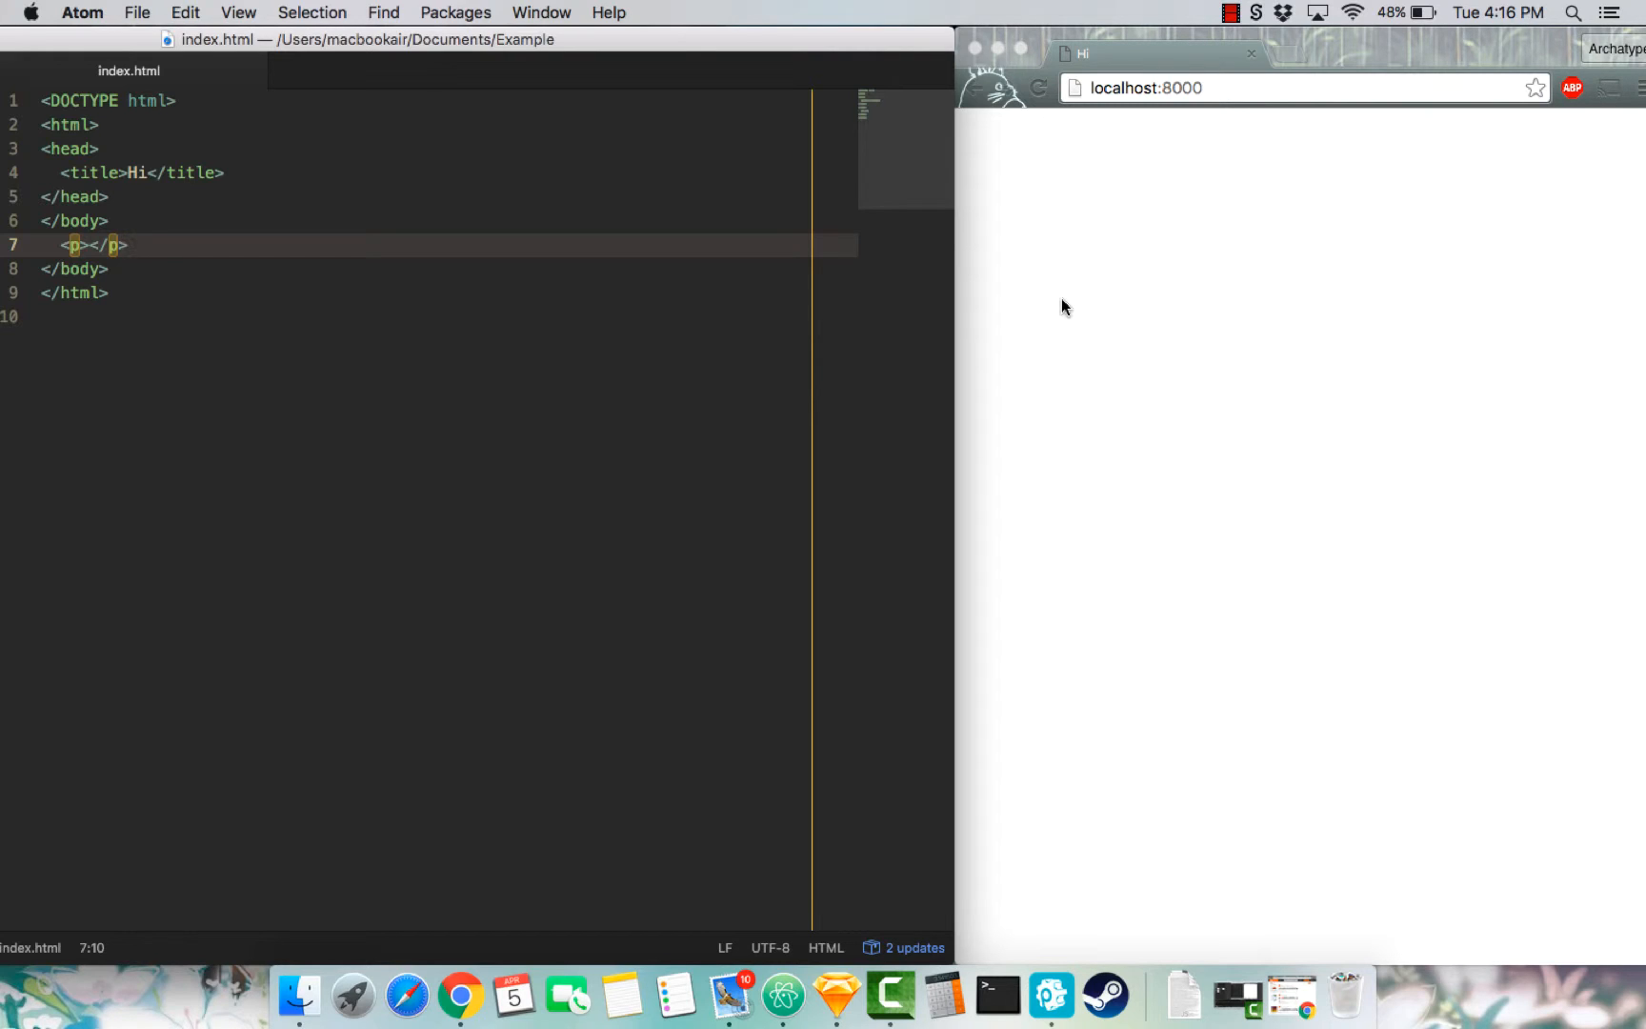
type("<strong>Hello</strong>")
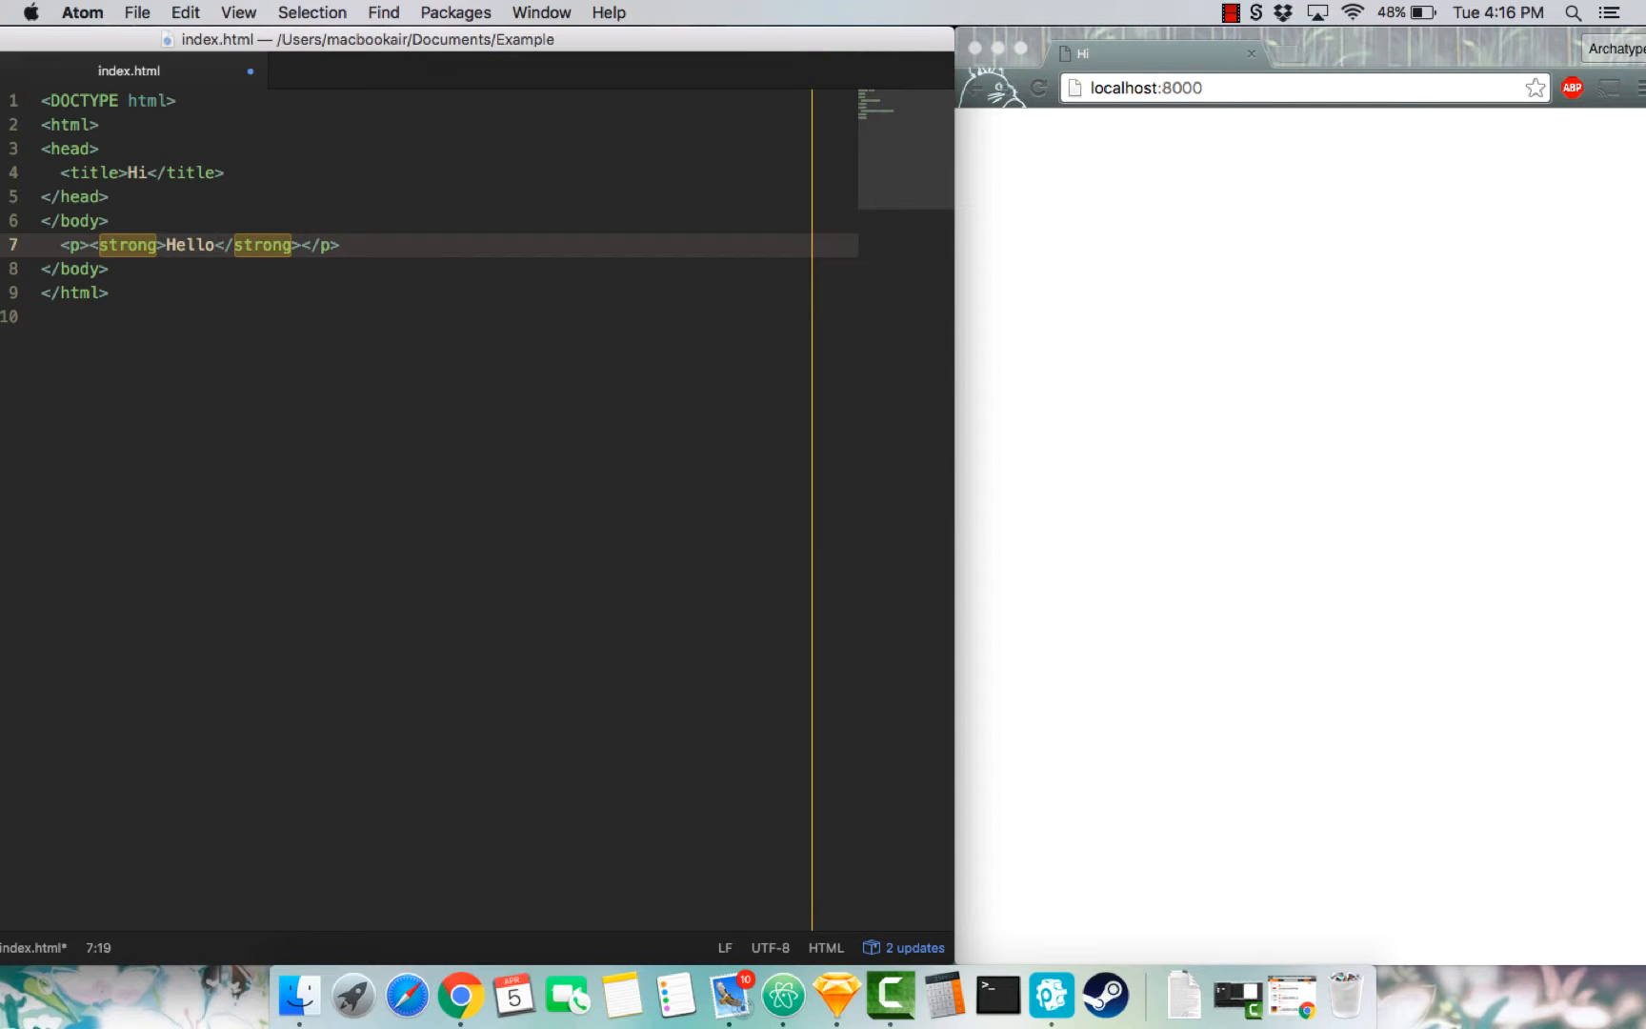
key("cmd+s")
type("<p><em>Hello</em></p>")
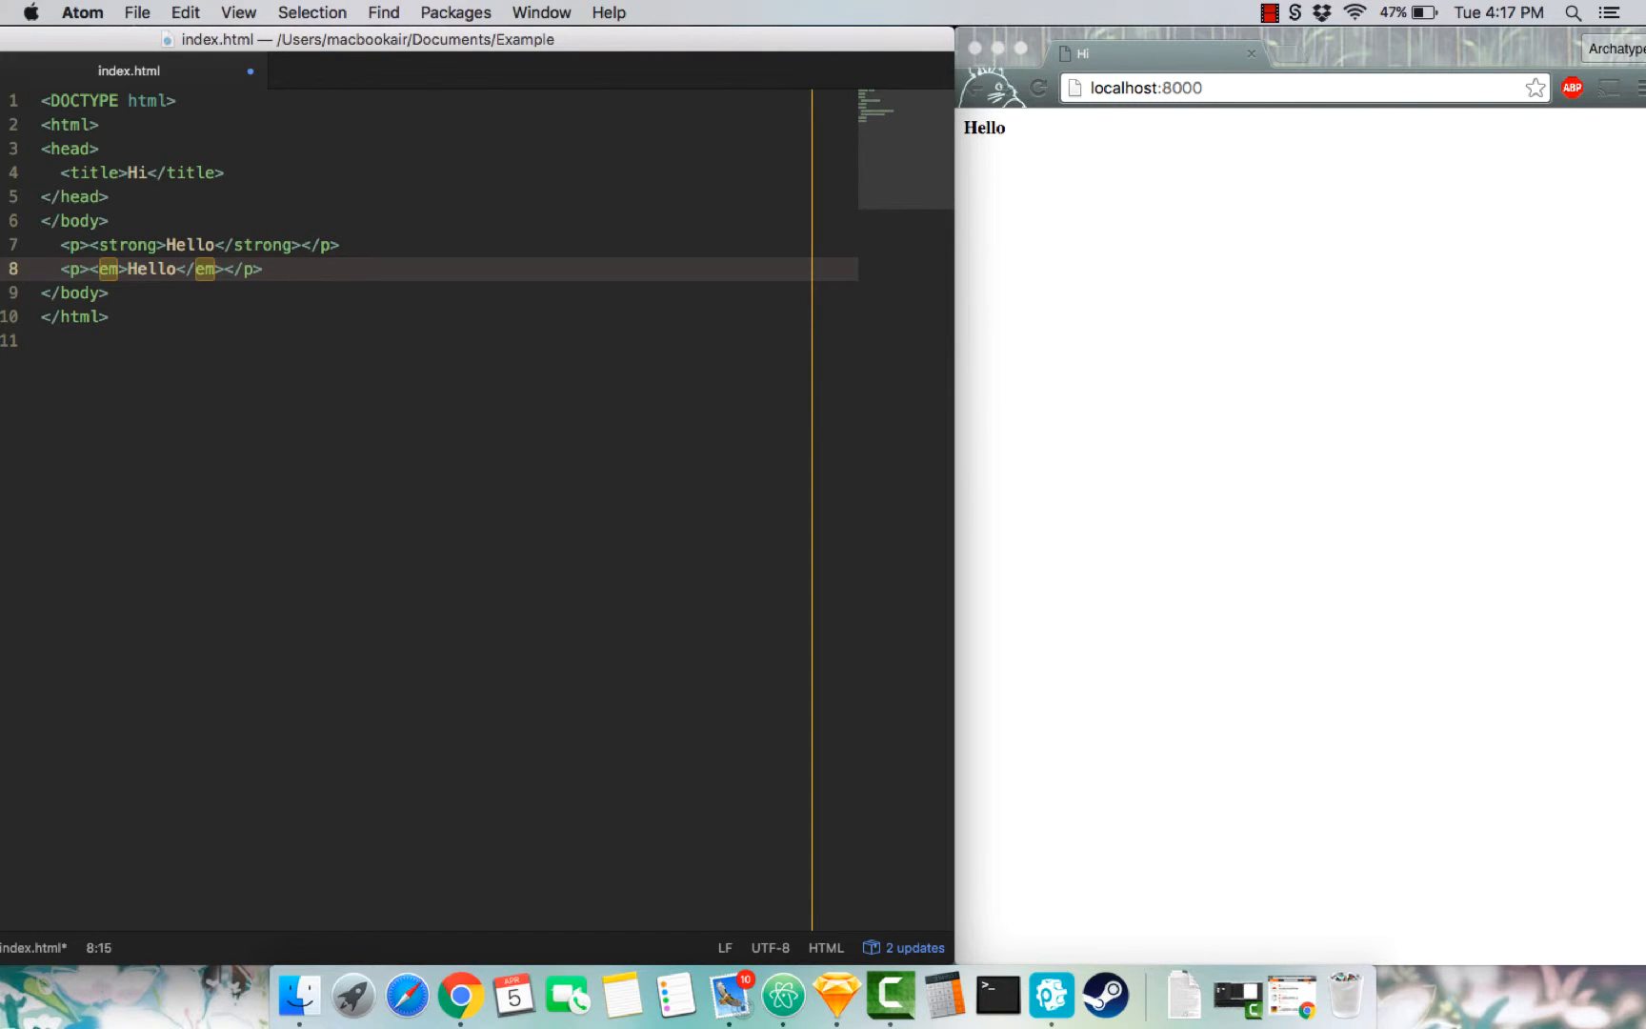
left_click(179, 268)
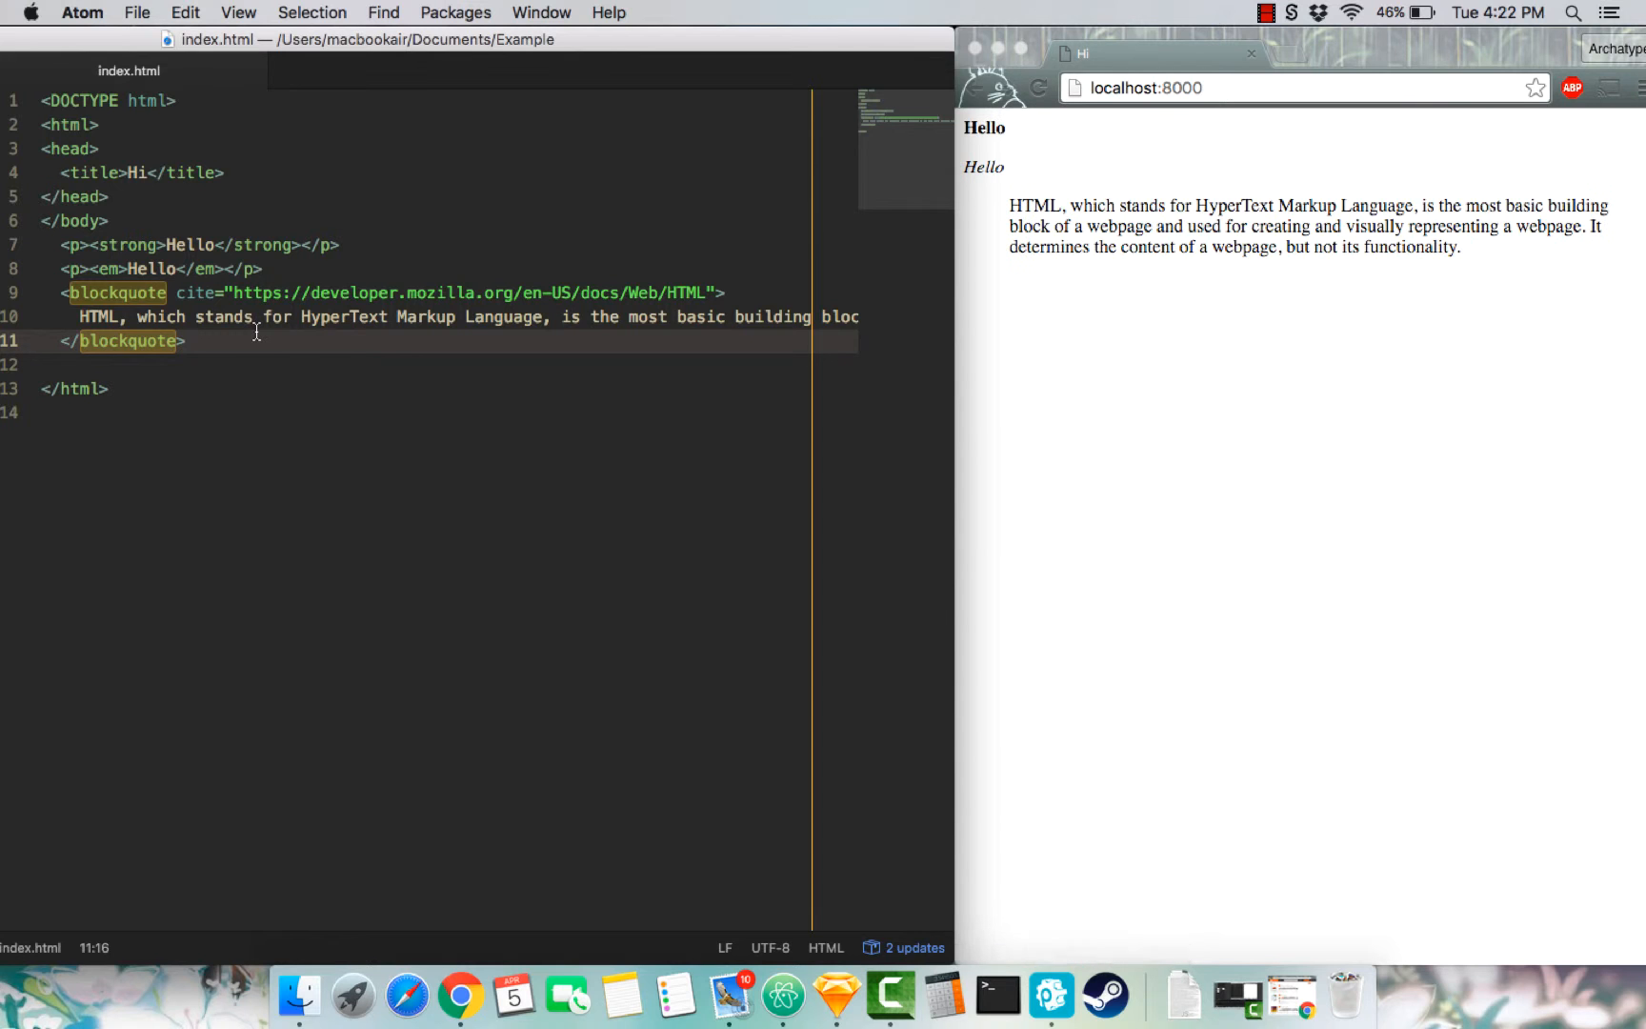
left_click(186, 341)
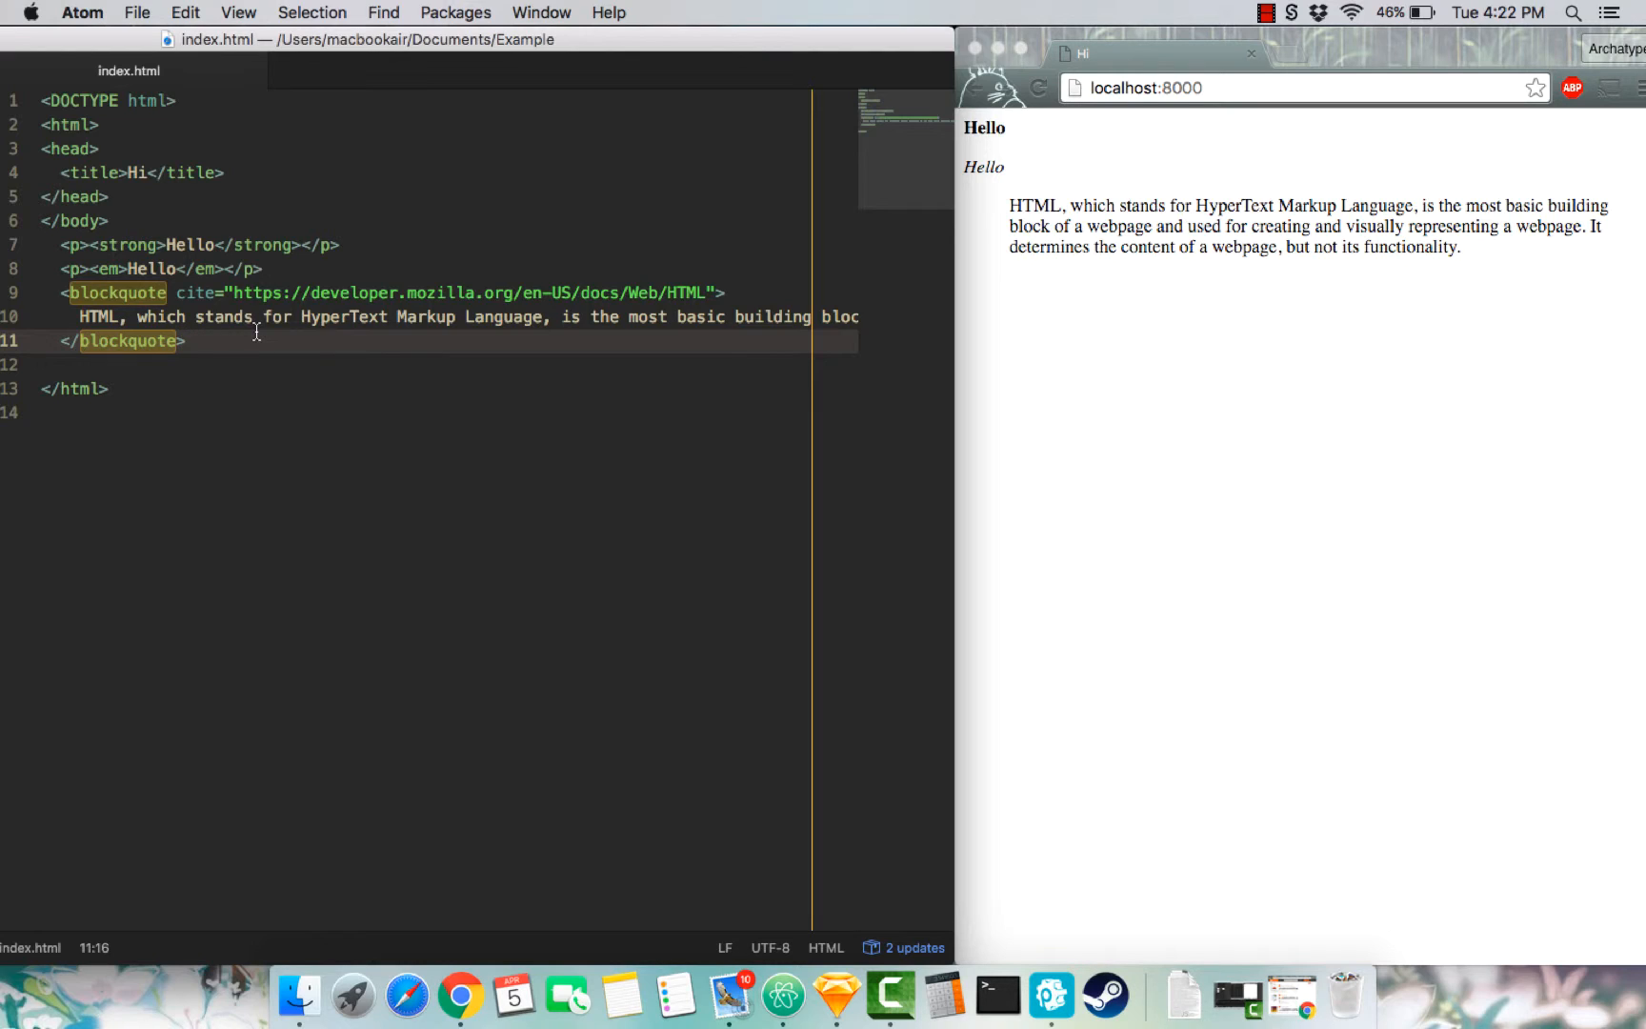
left_click(187, 341)
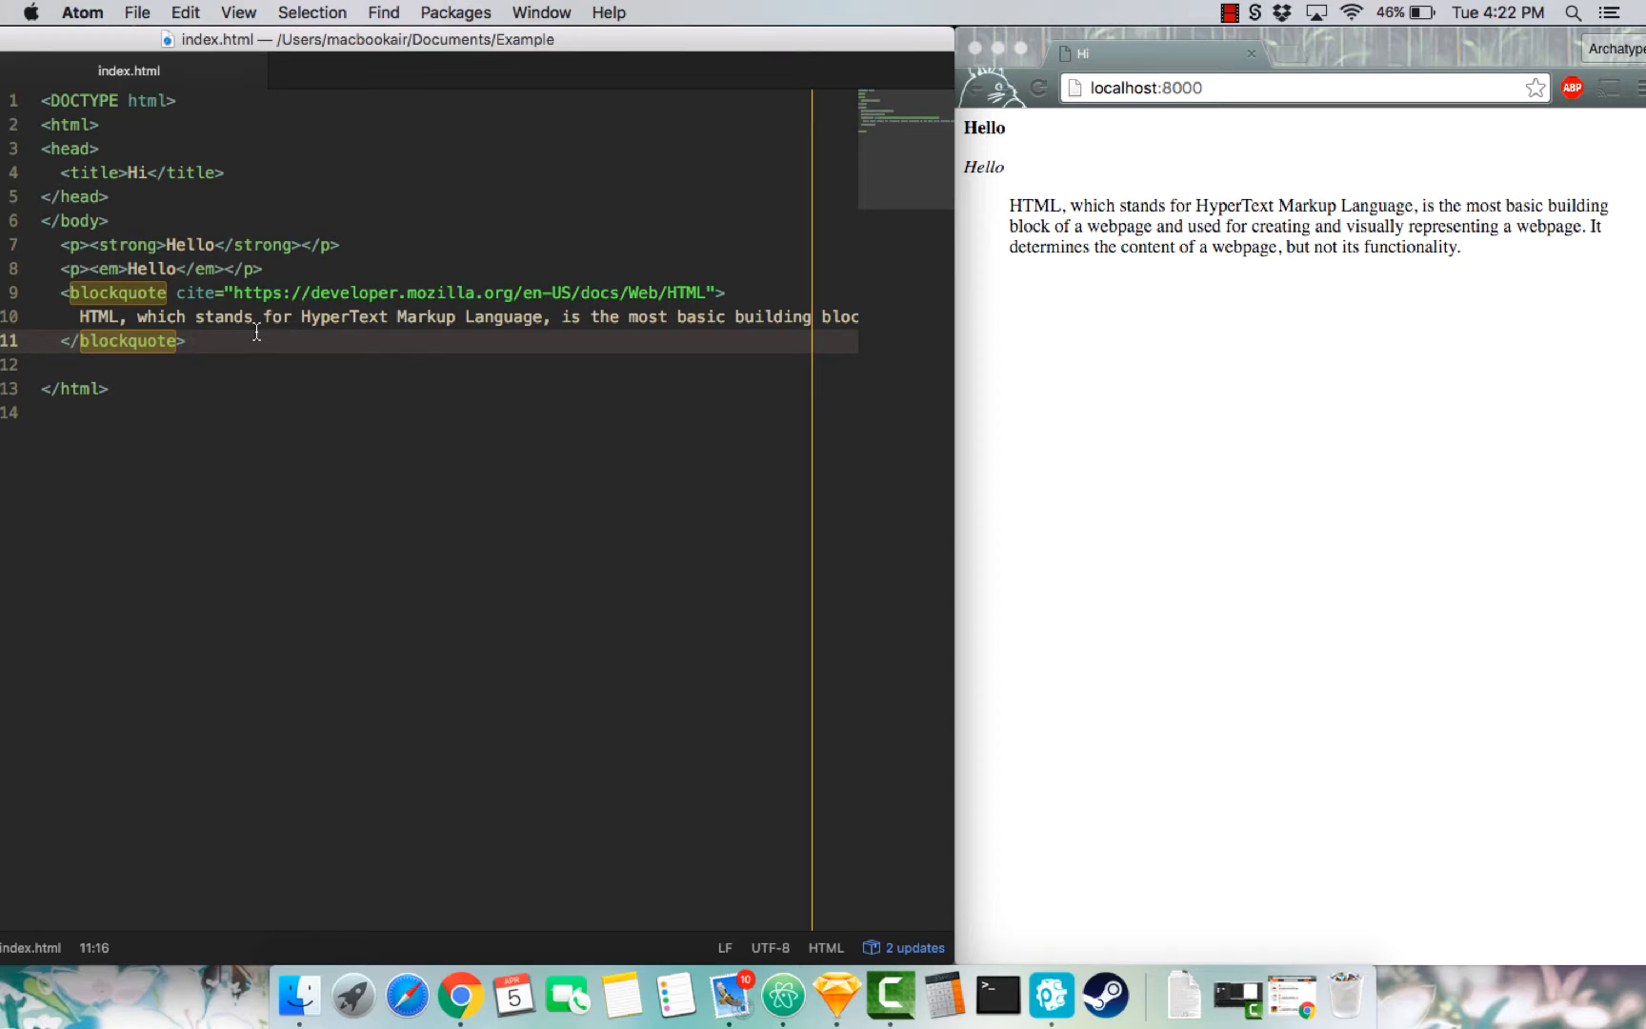
left_click(187, 341)
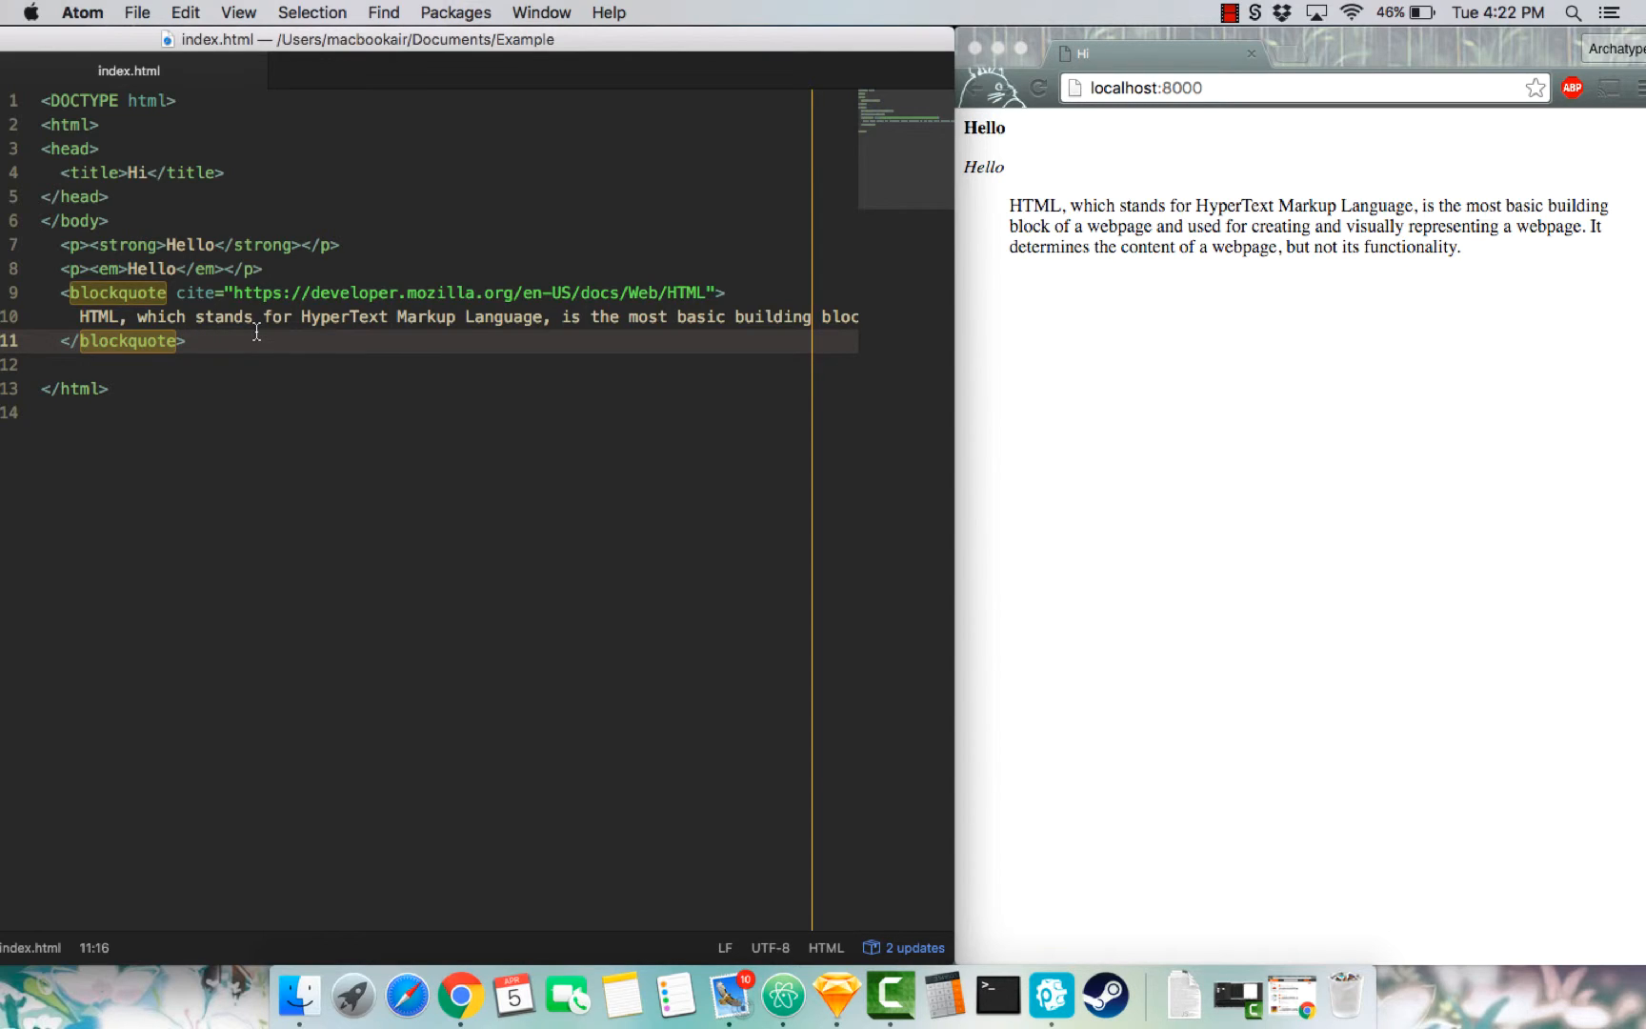
left_click(188, 341)
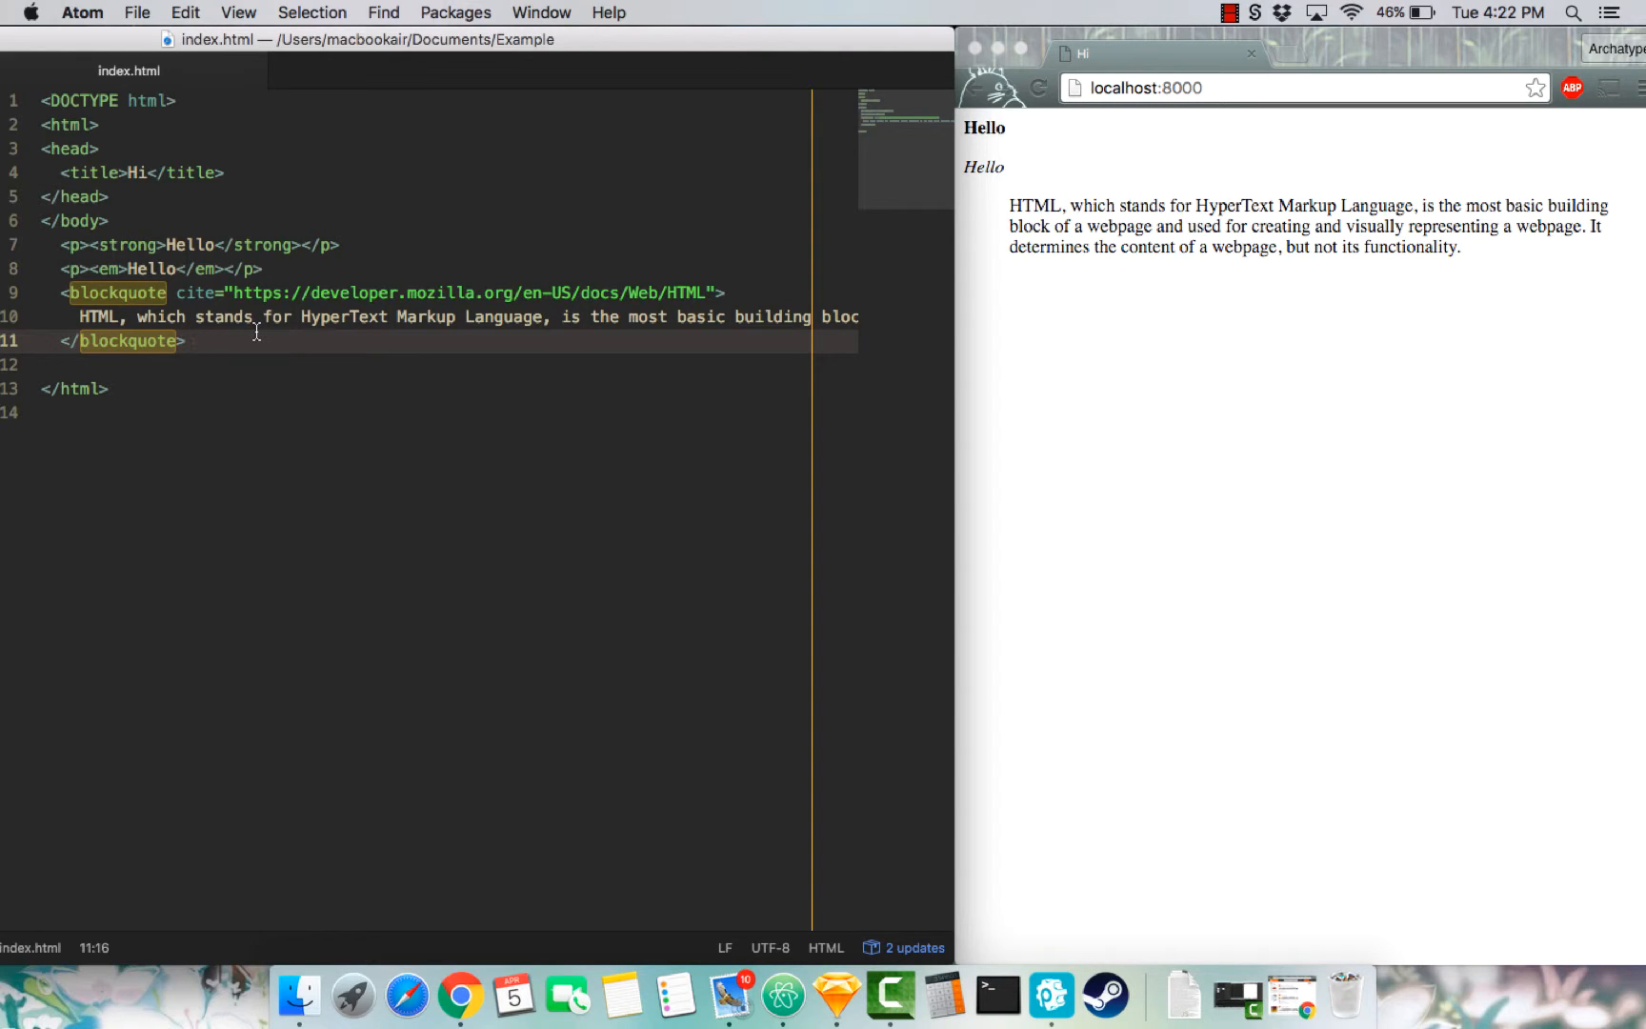
left_click(185, 341)
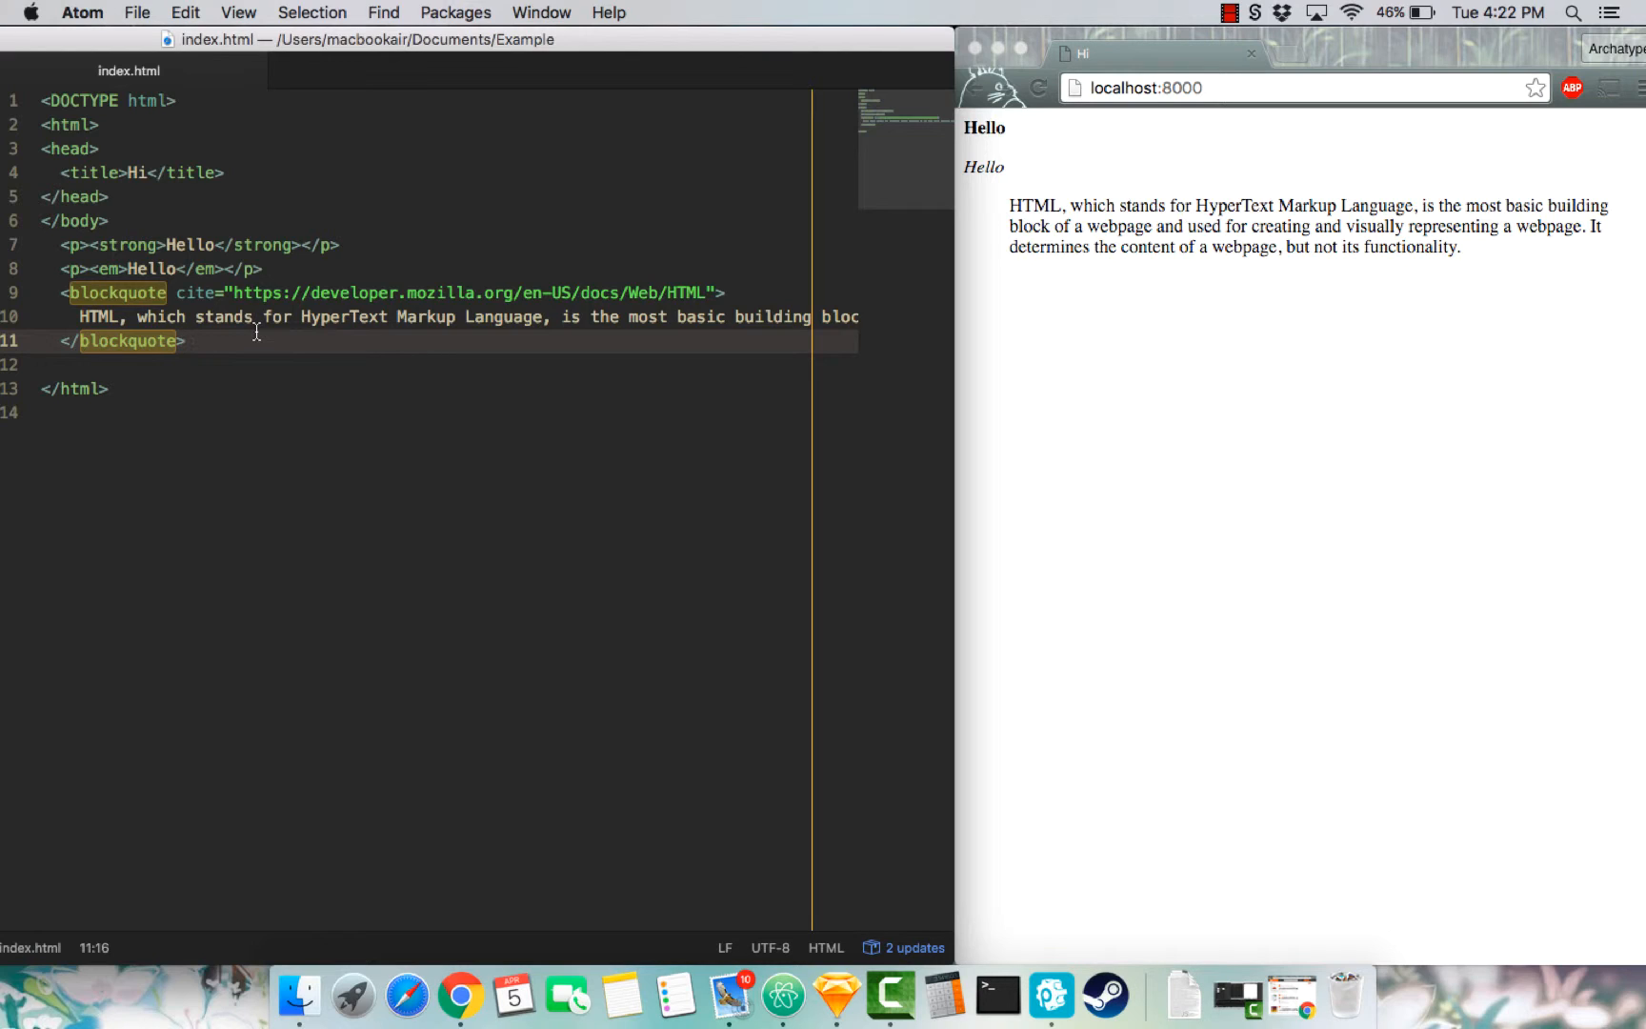
left_click(186, 341)
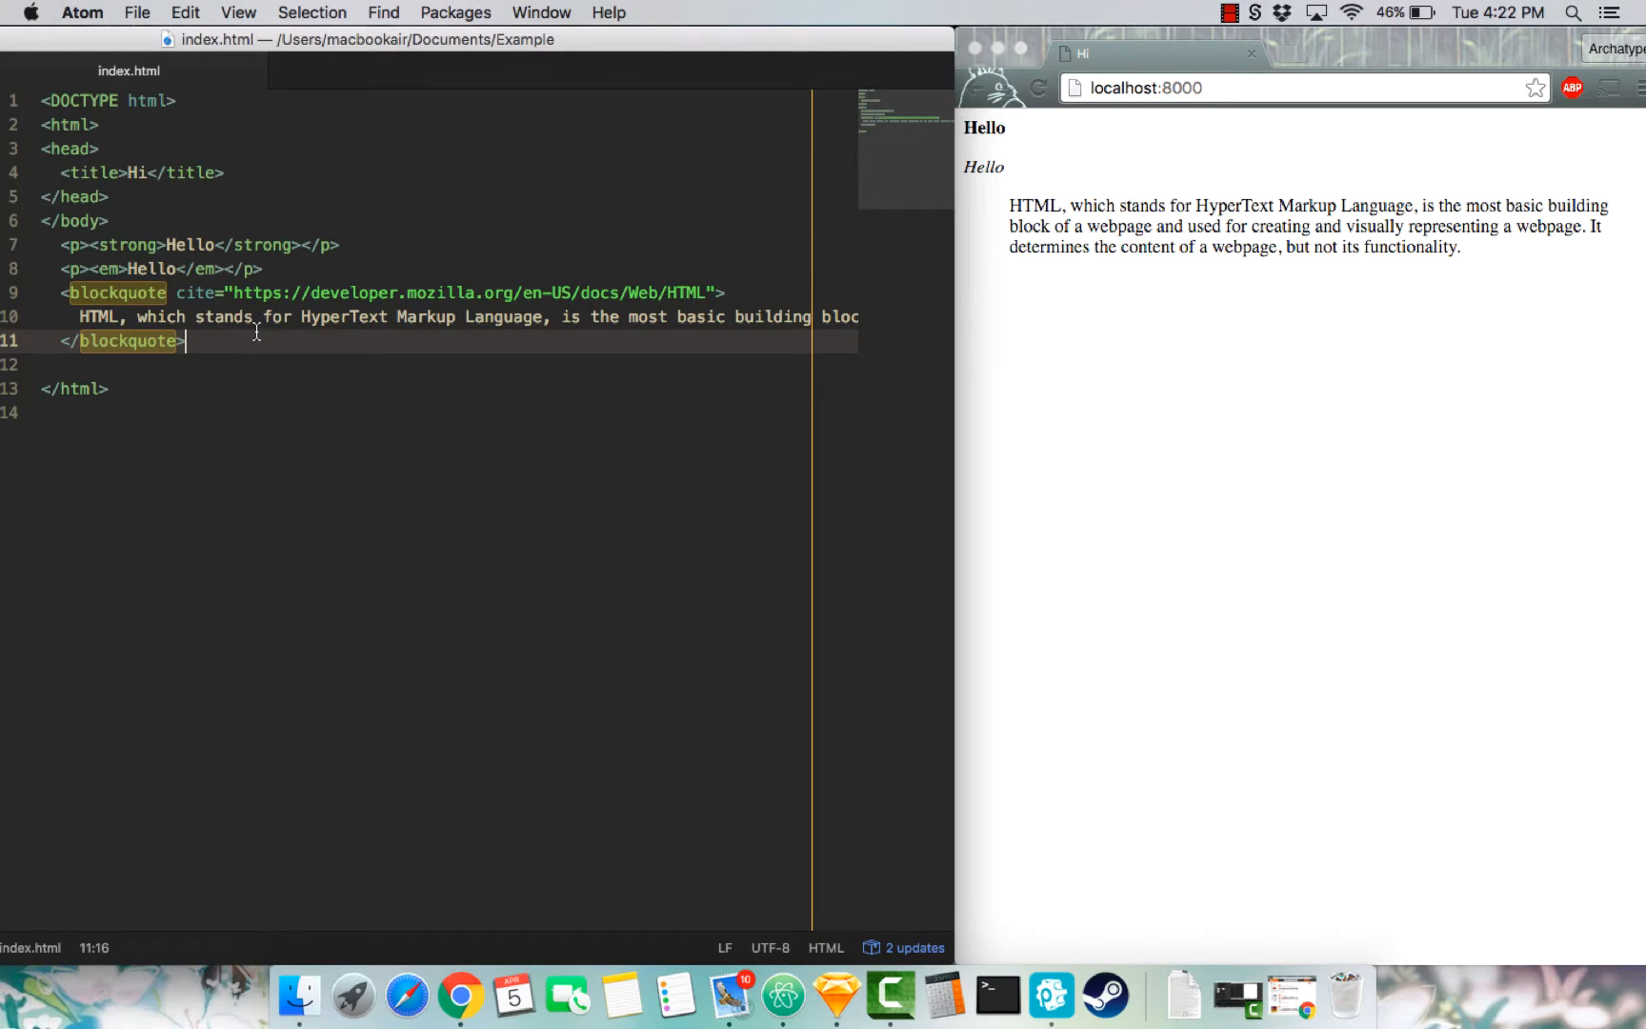
- Add the paragraph "HTML stands for <q>HyperText Markup Language</q>." on line 12
type("<")
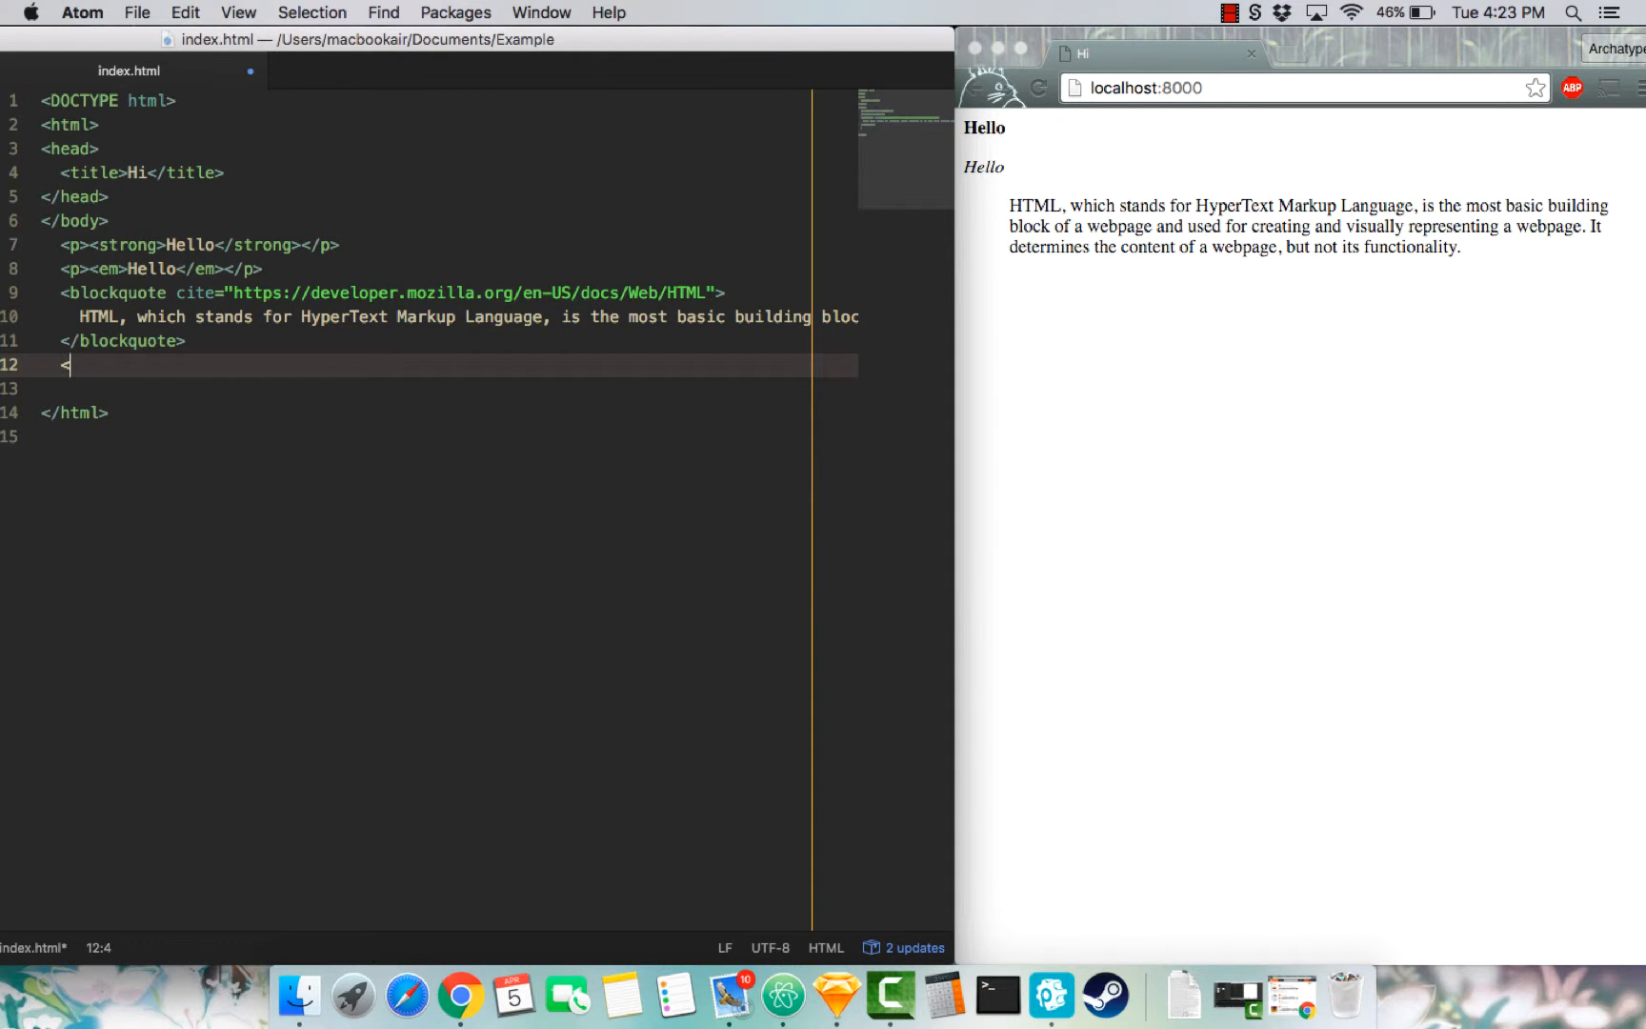
type("q>")
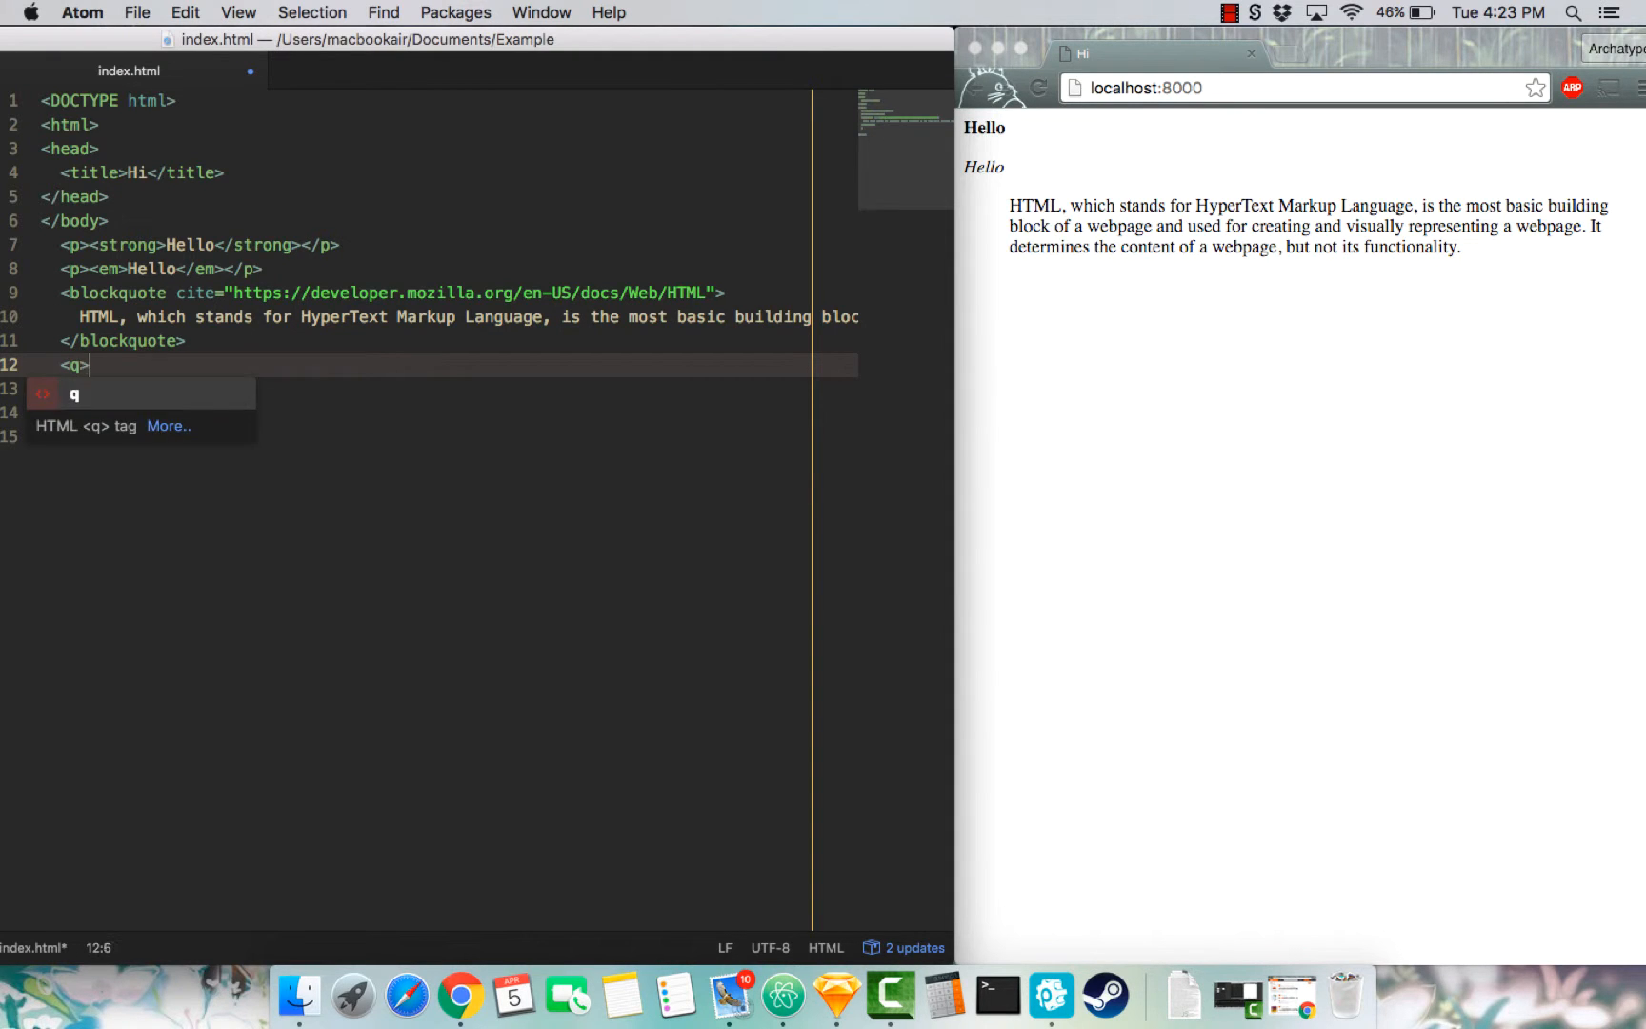
type("</")
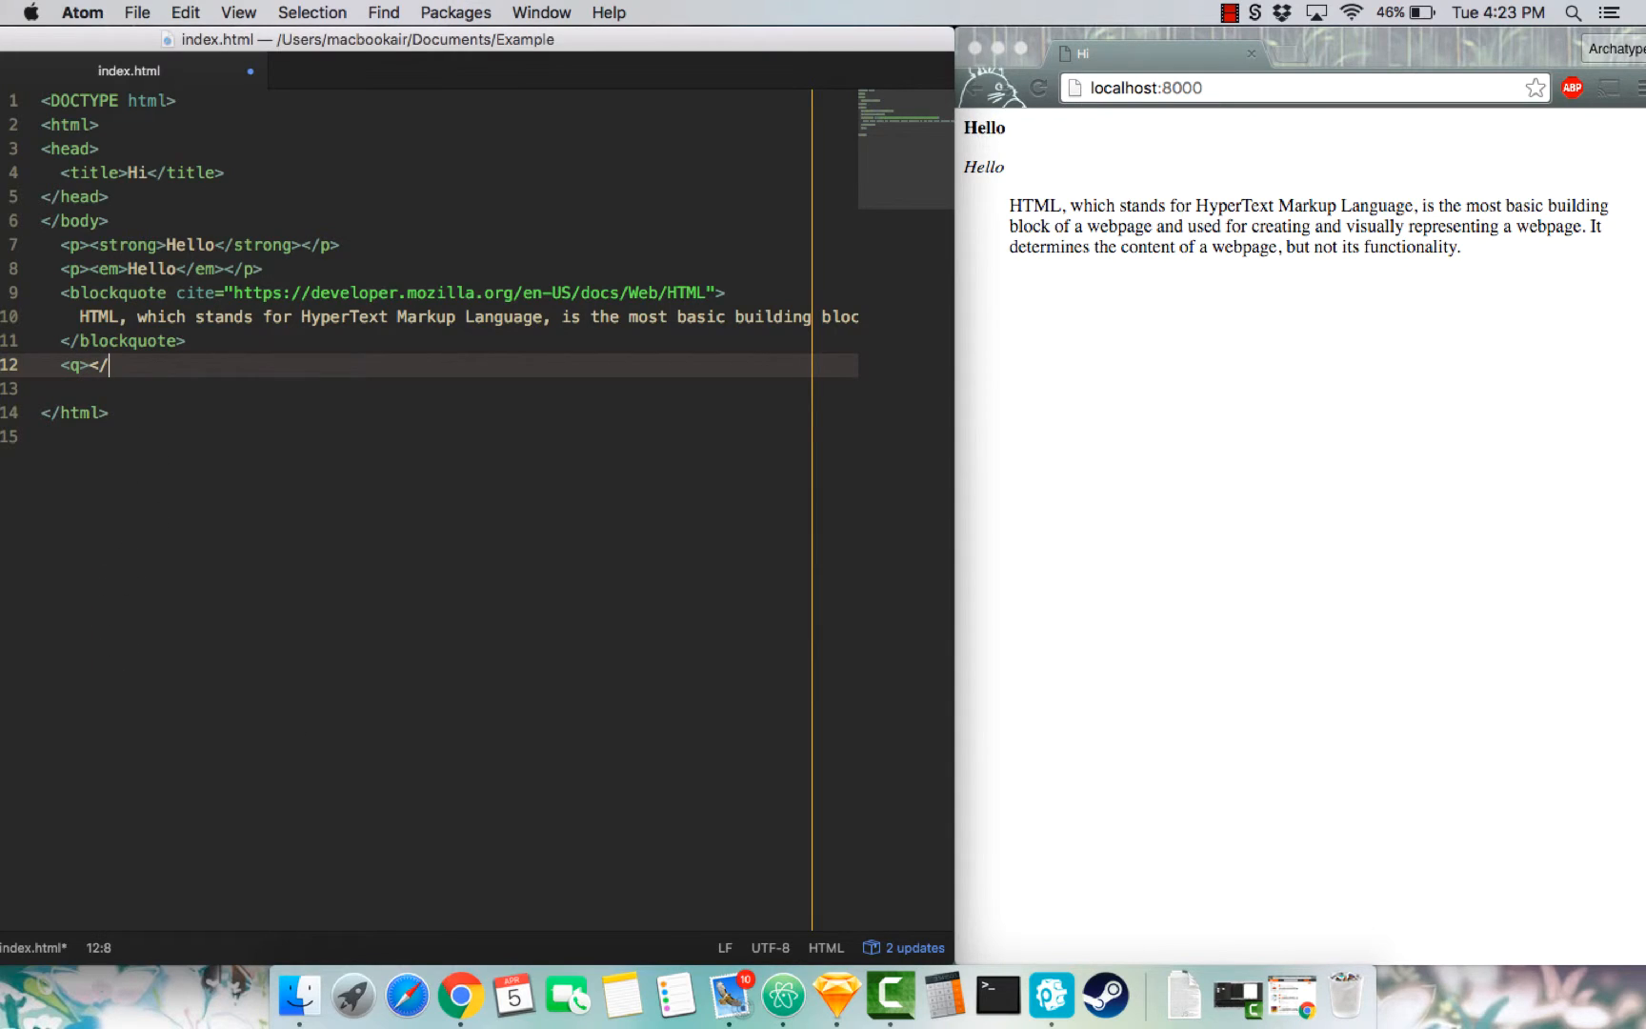
type("q>")
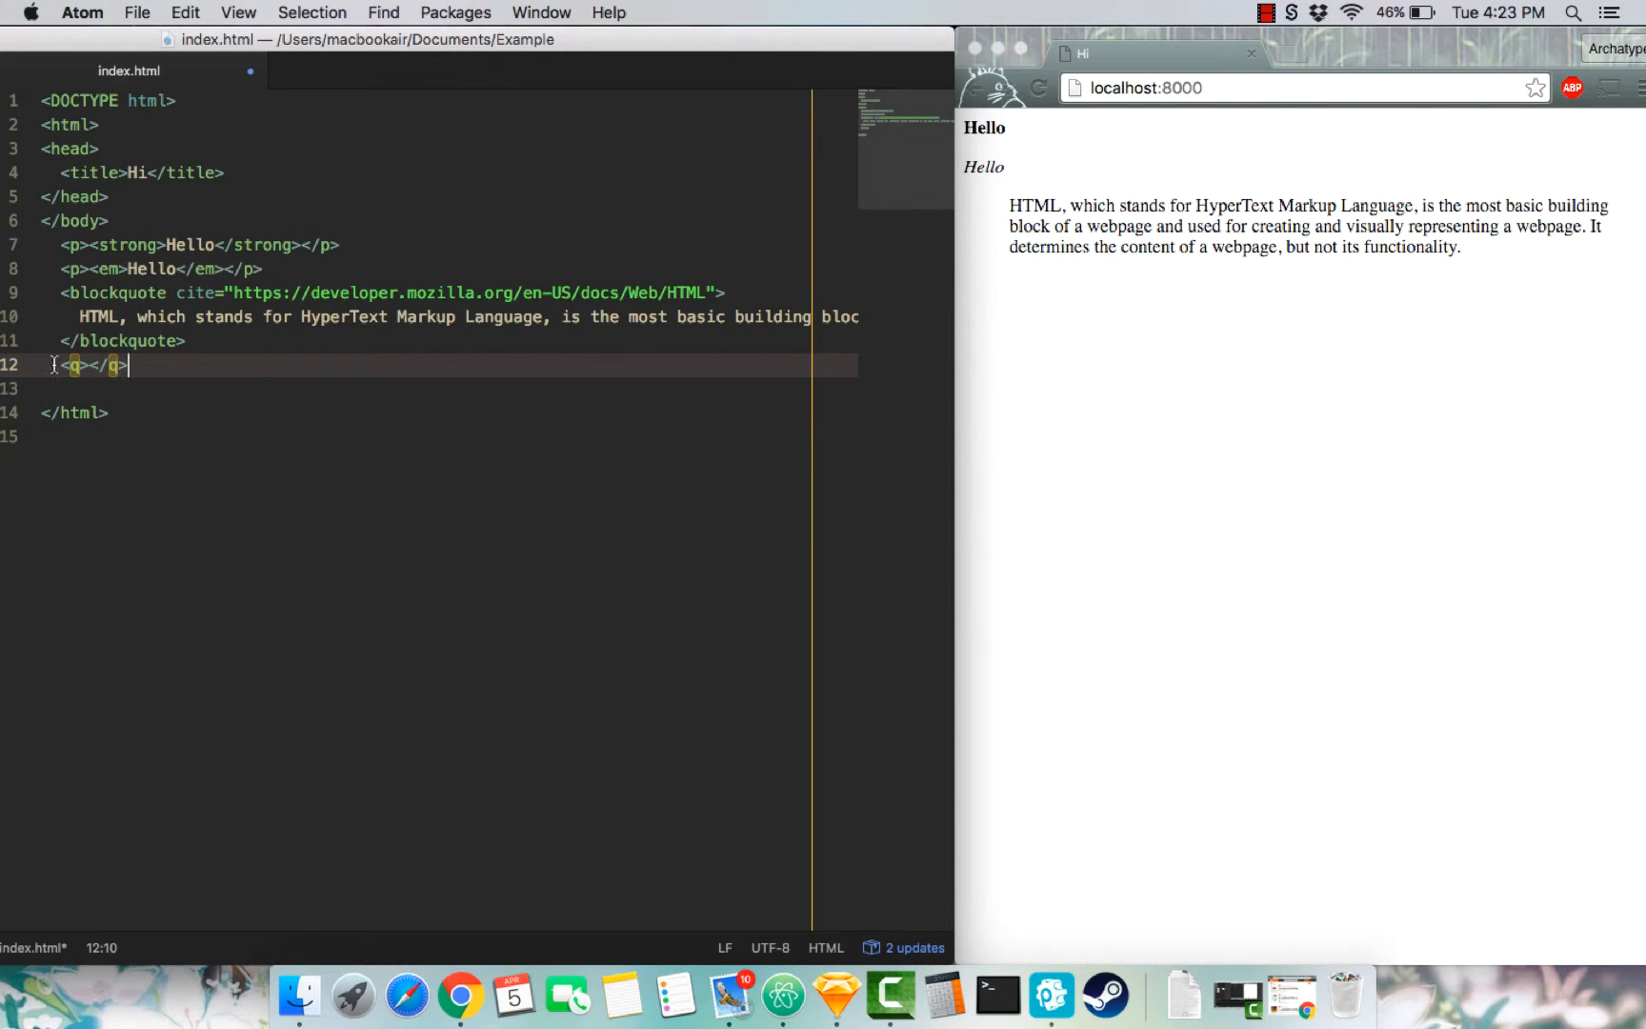
type("p")
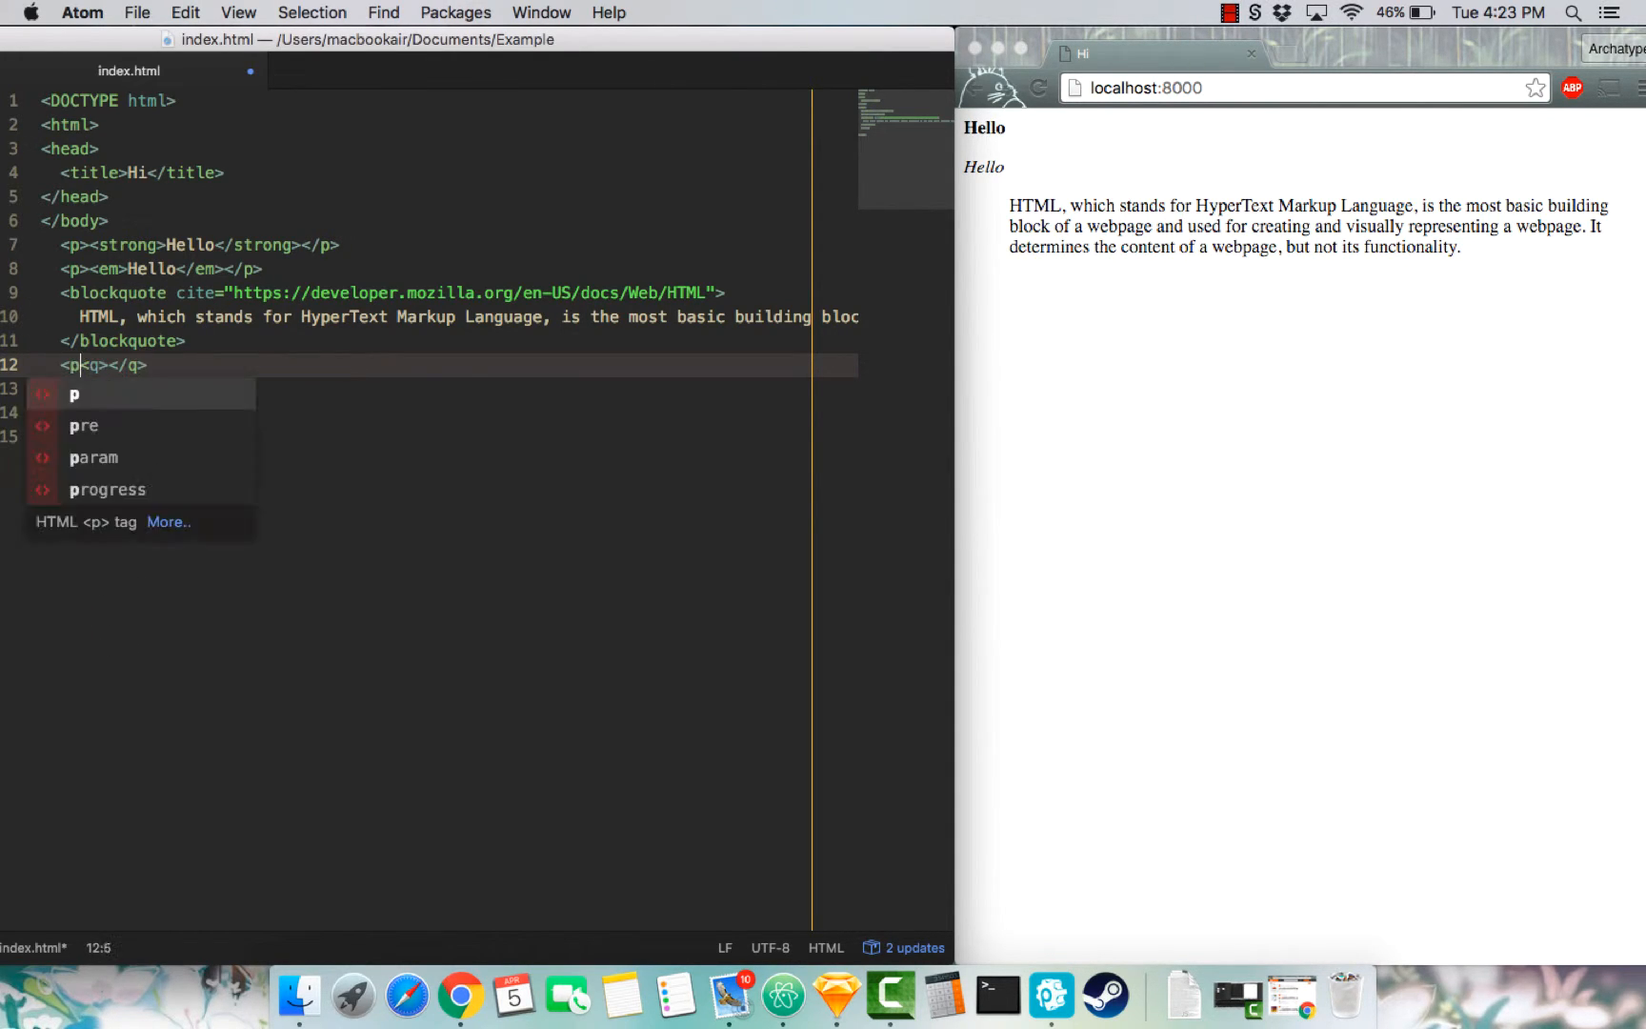
type("HTML stands for <q>HyperText Markup Language</q>.</p>")
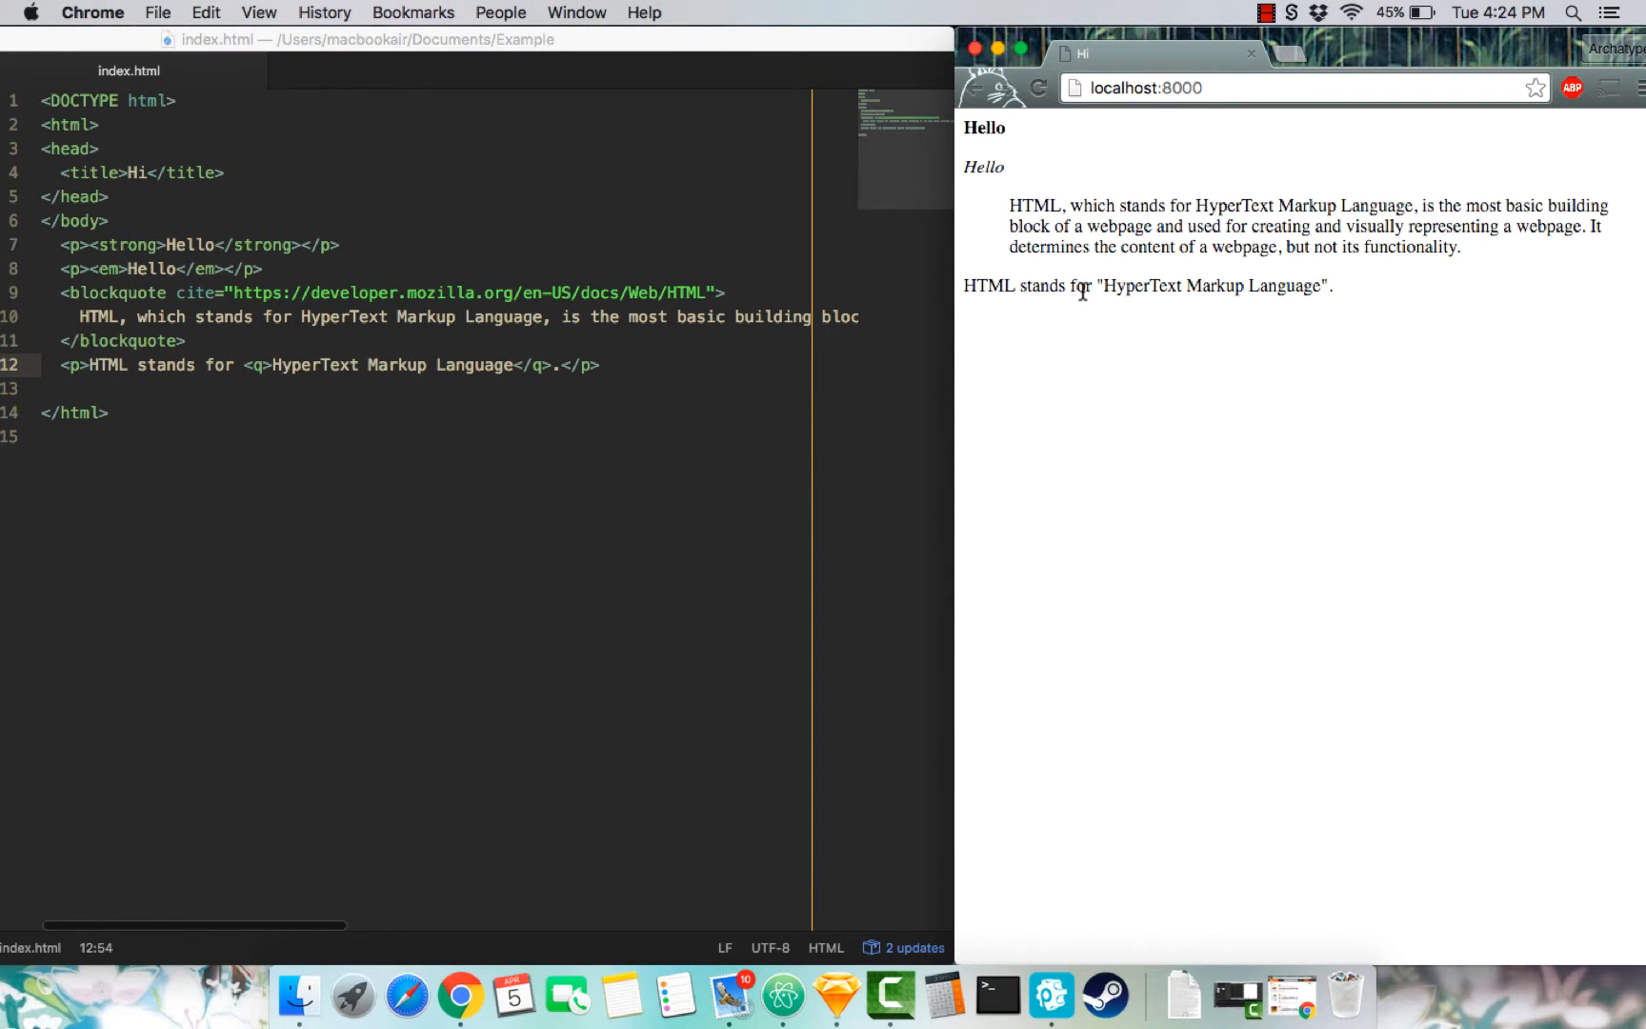
mouse_move(1210, 285)
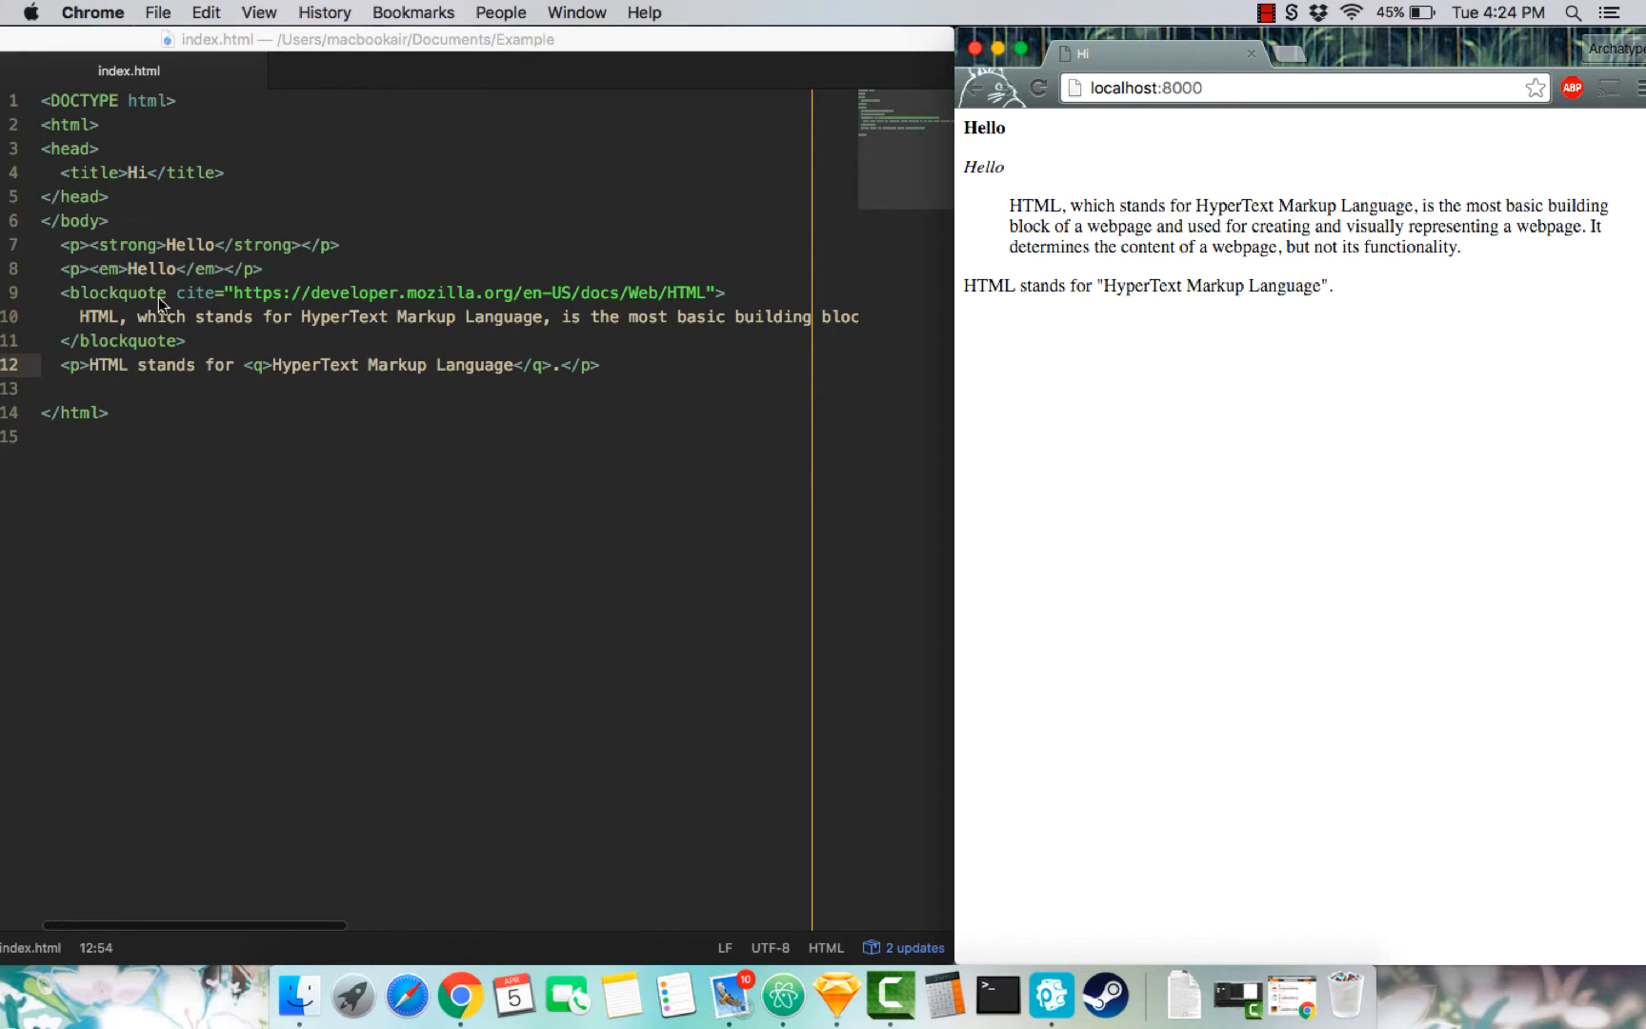
mouse_move(440, 350)
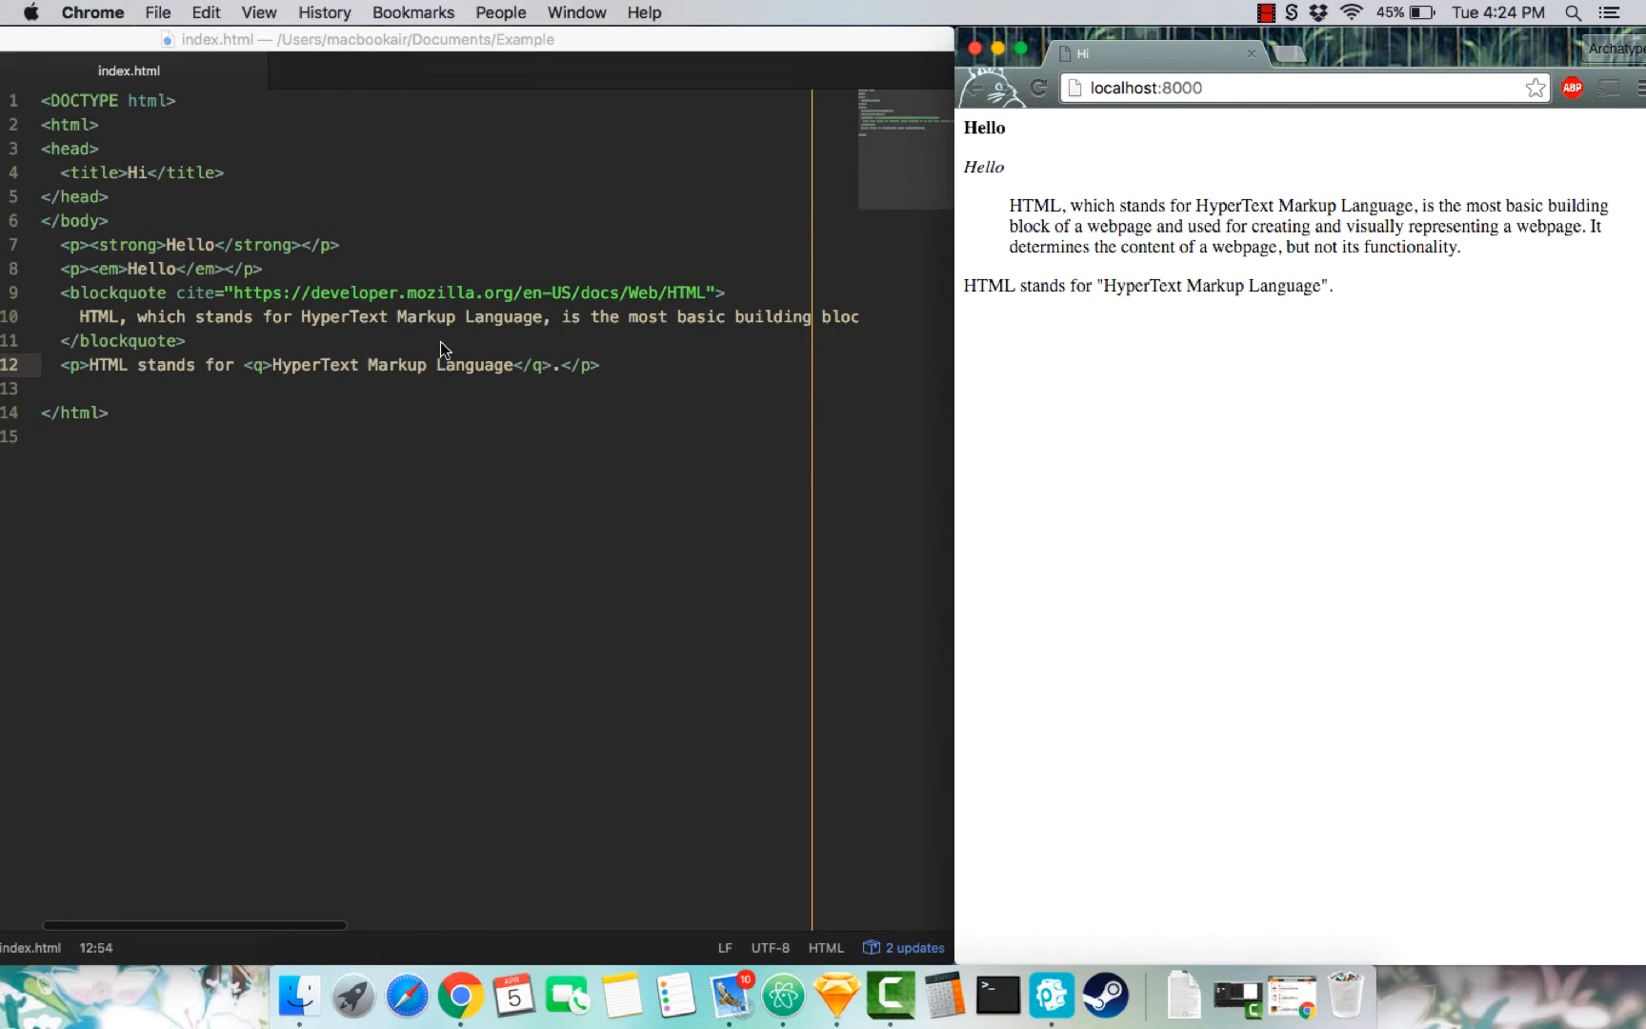
mouse_move(574, 347)
type("<abbr title=\"HyperText Markup Language\">HTML</abbr>")
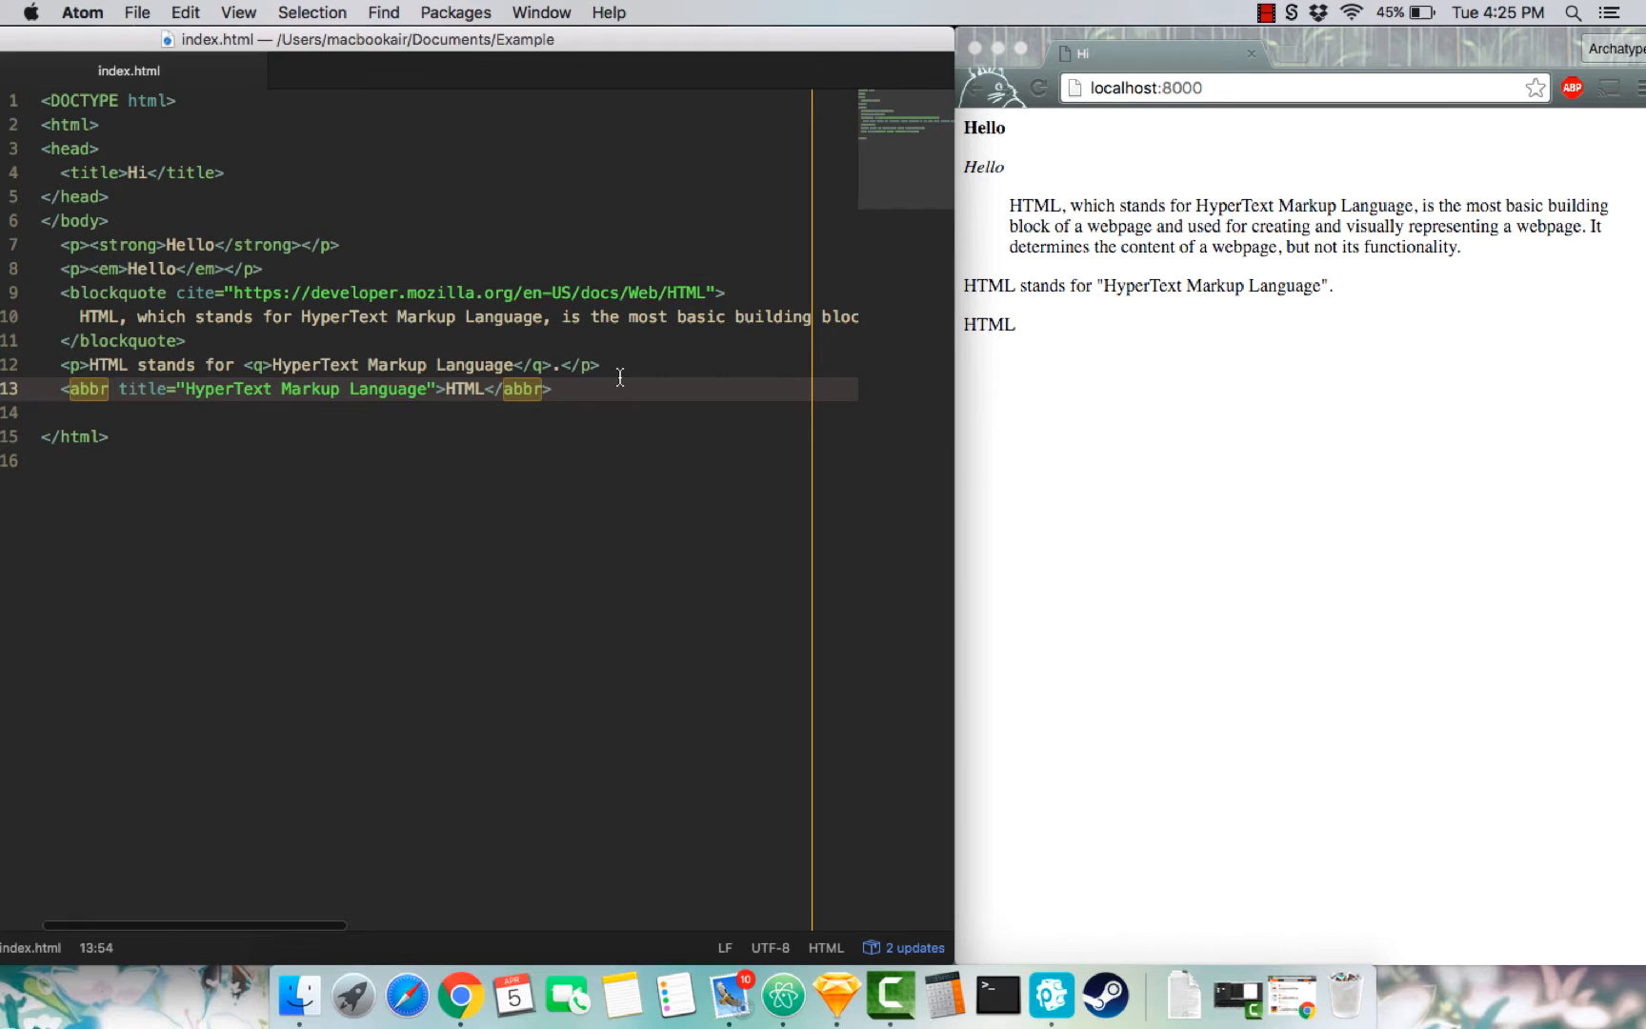
- Switch to Chrome to view the HTML abbreviation with its HyperText Markup Language tooltip
left_click(551, 388)
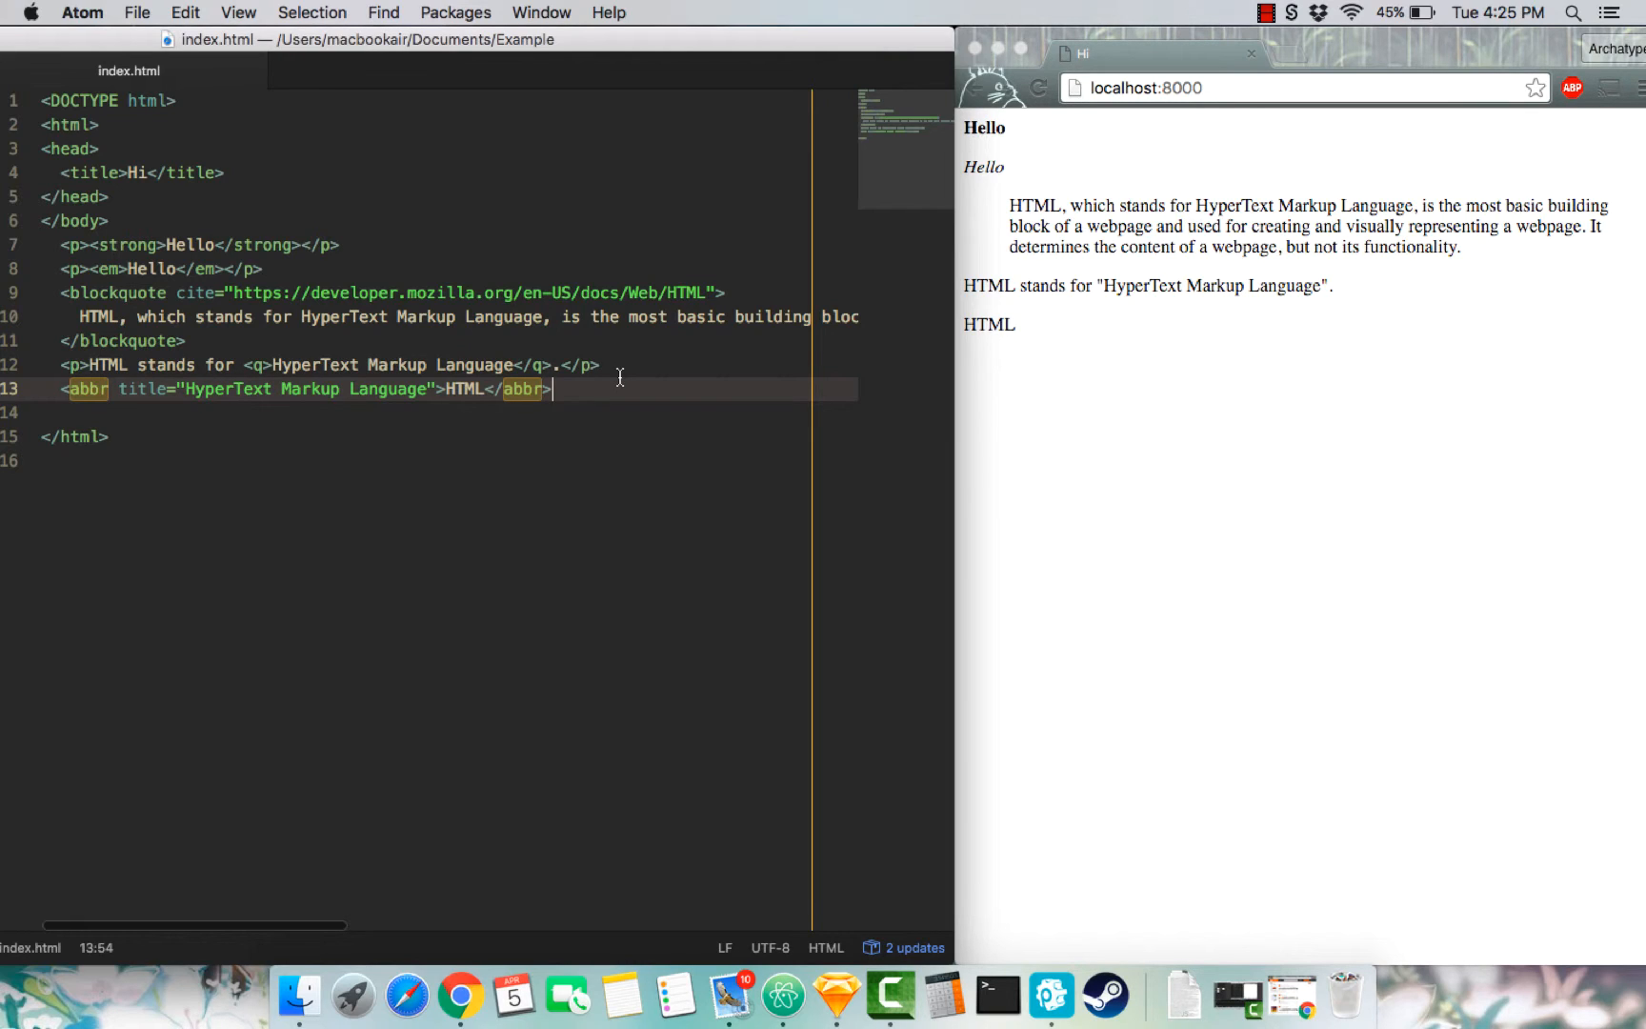
left_click(1063, 364)
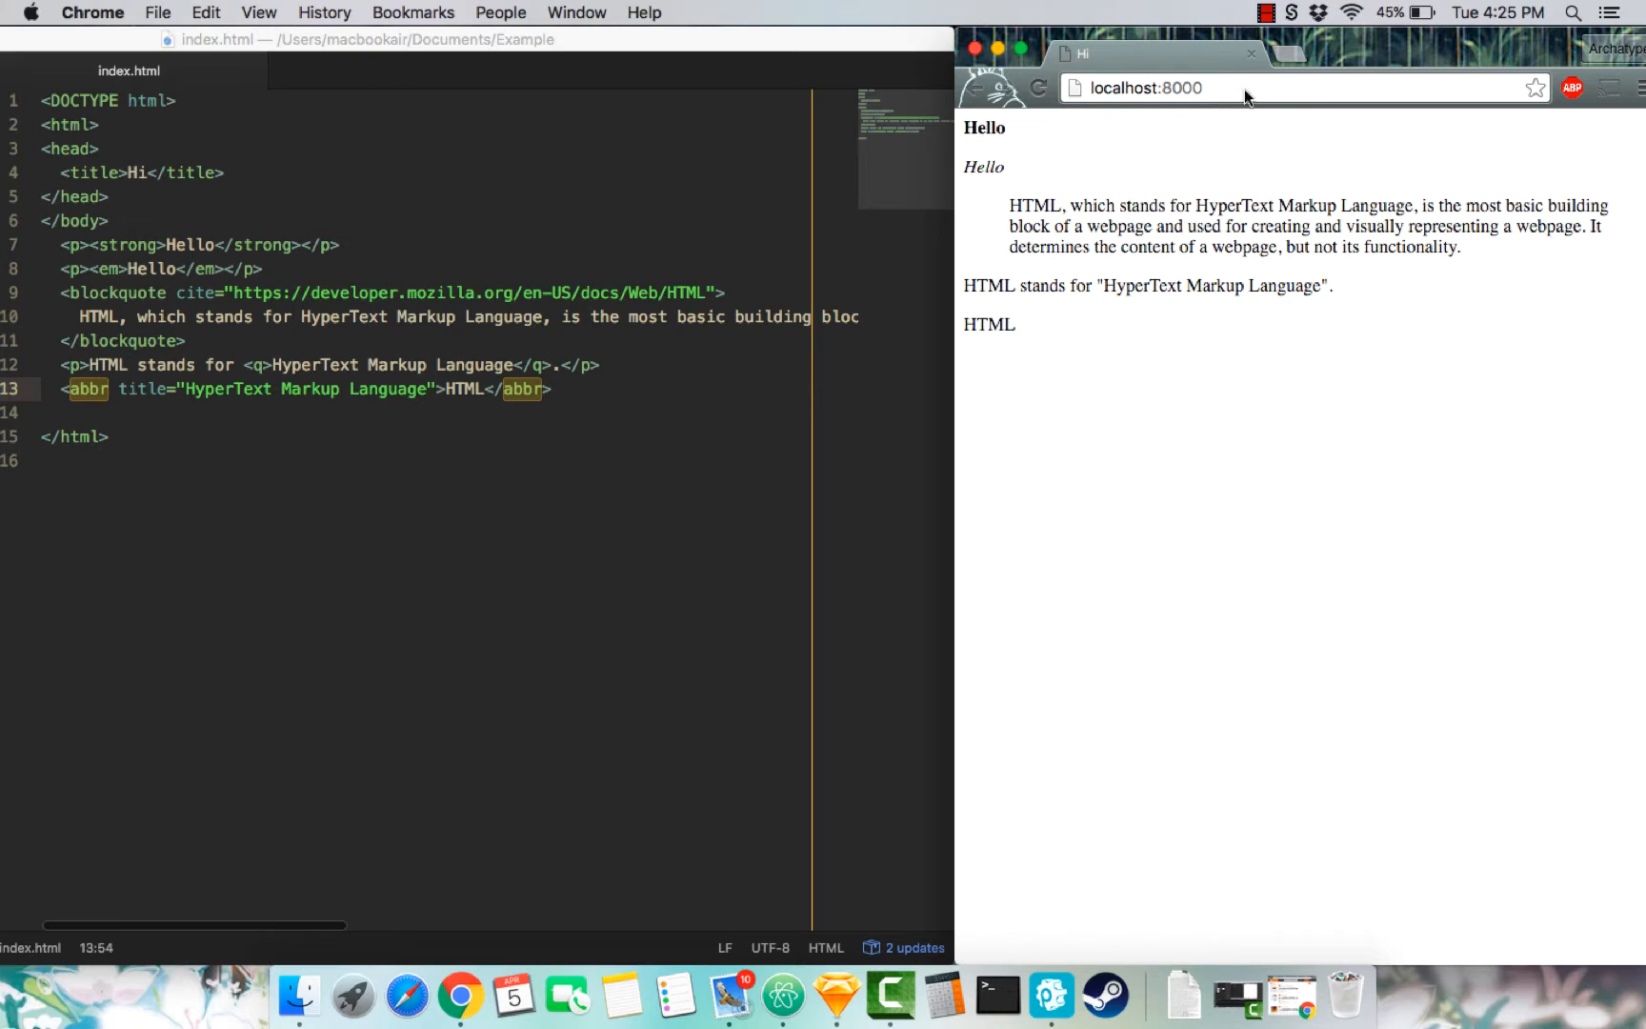
mouse_move(987, 324)
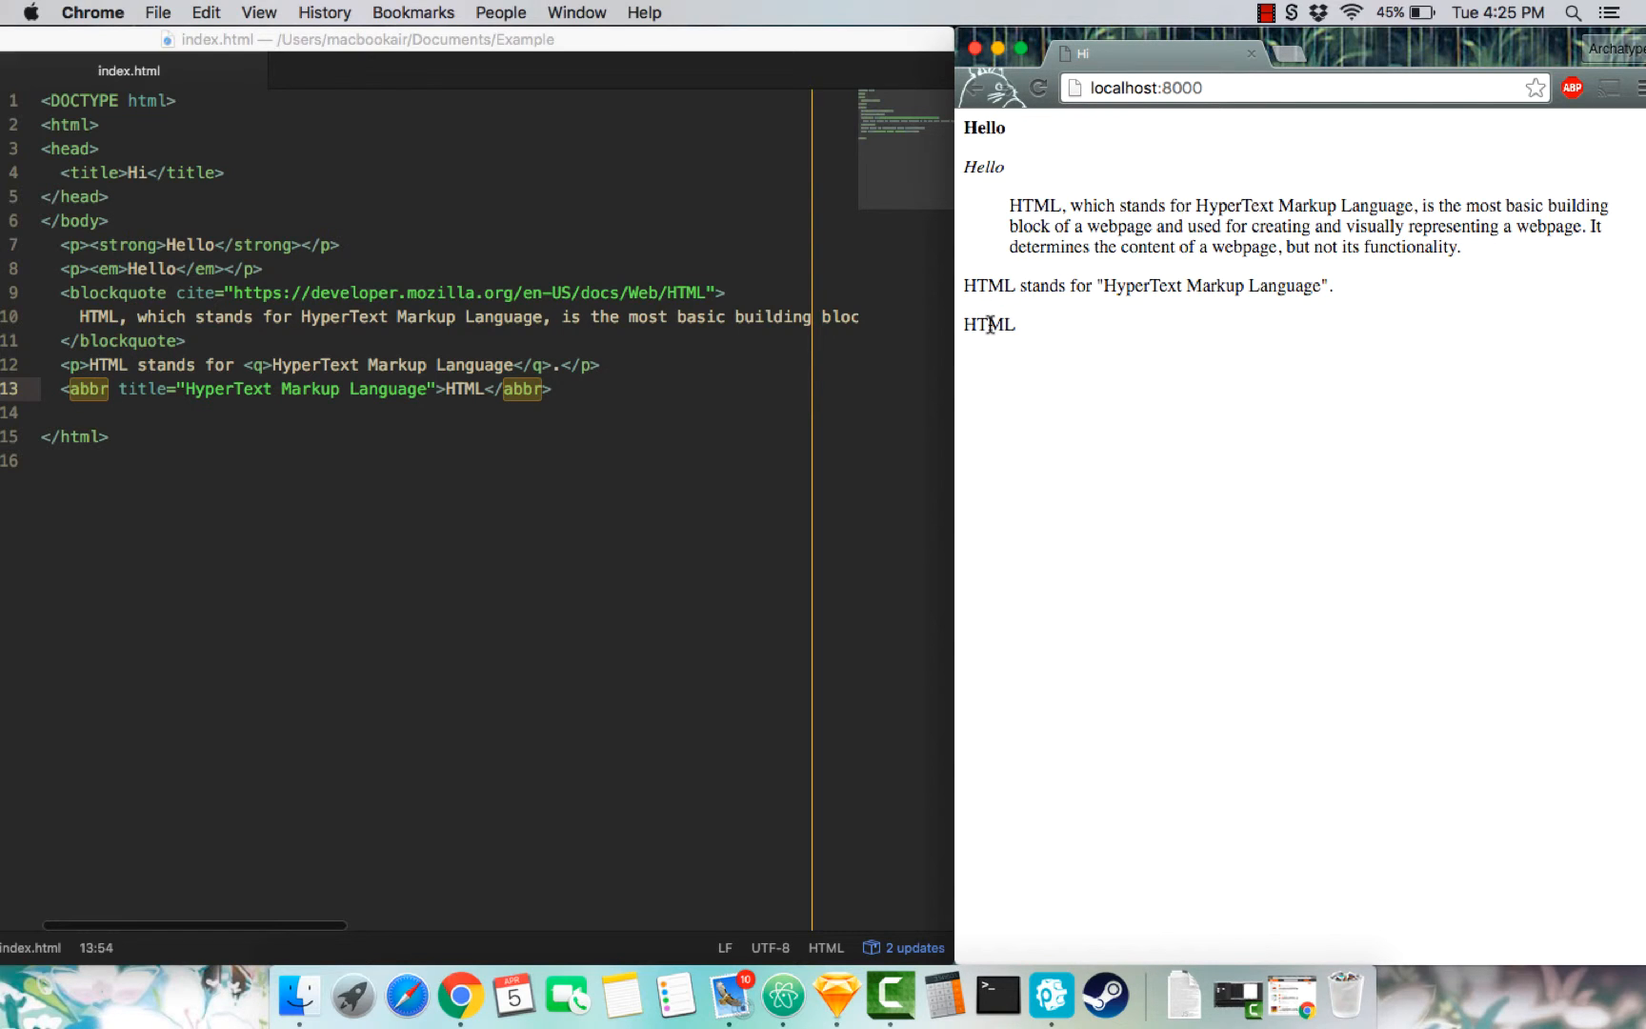
mouse_move(989, 324)
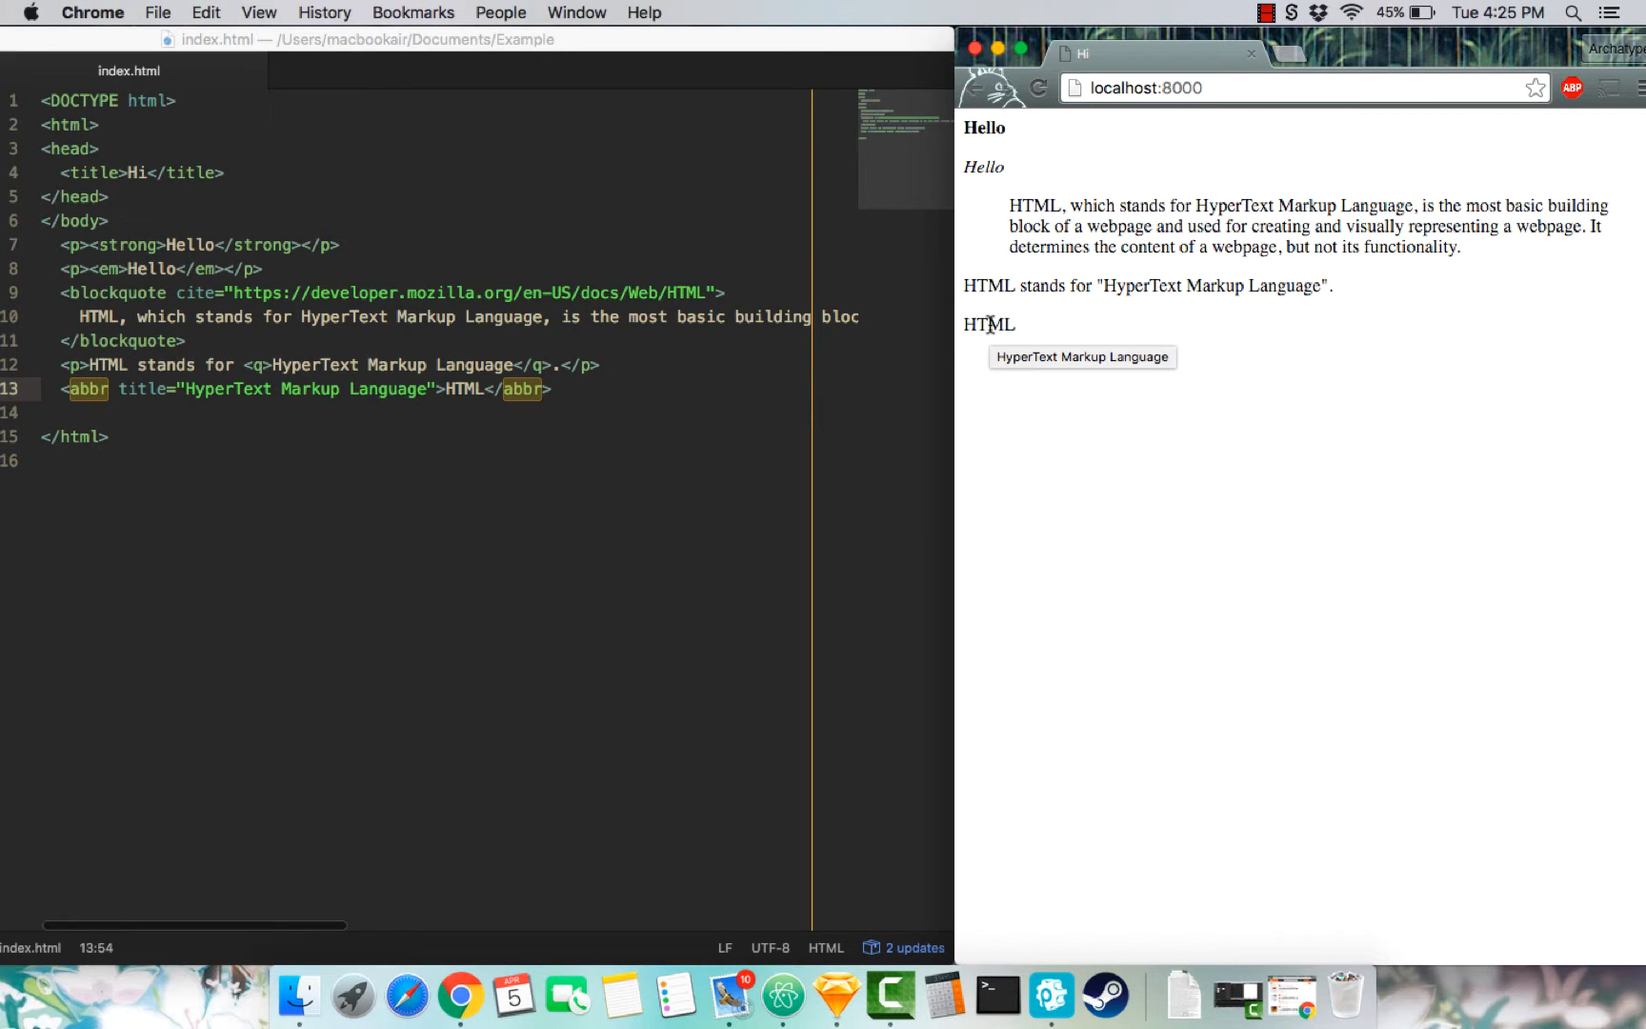
mouse_move(491, 469)
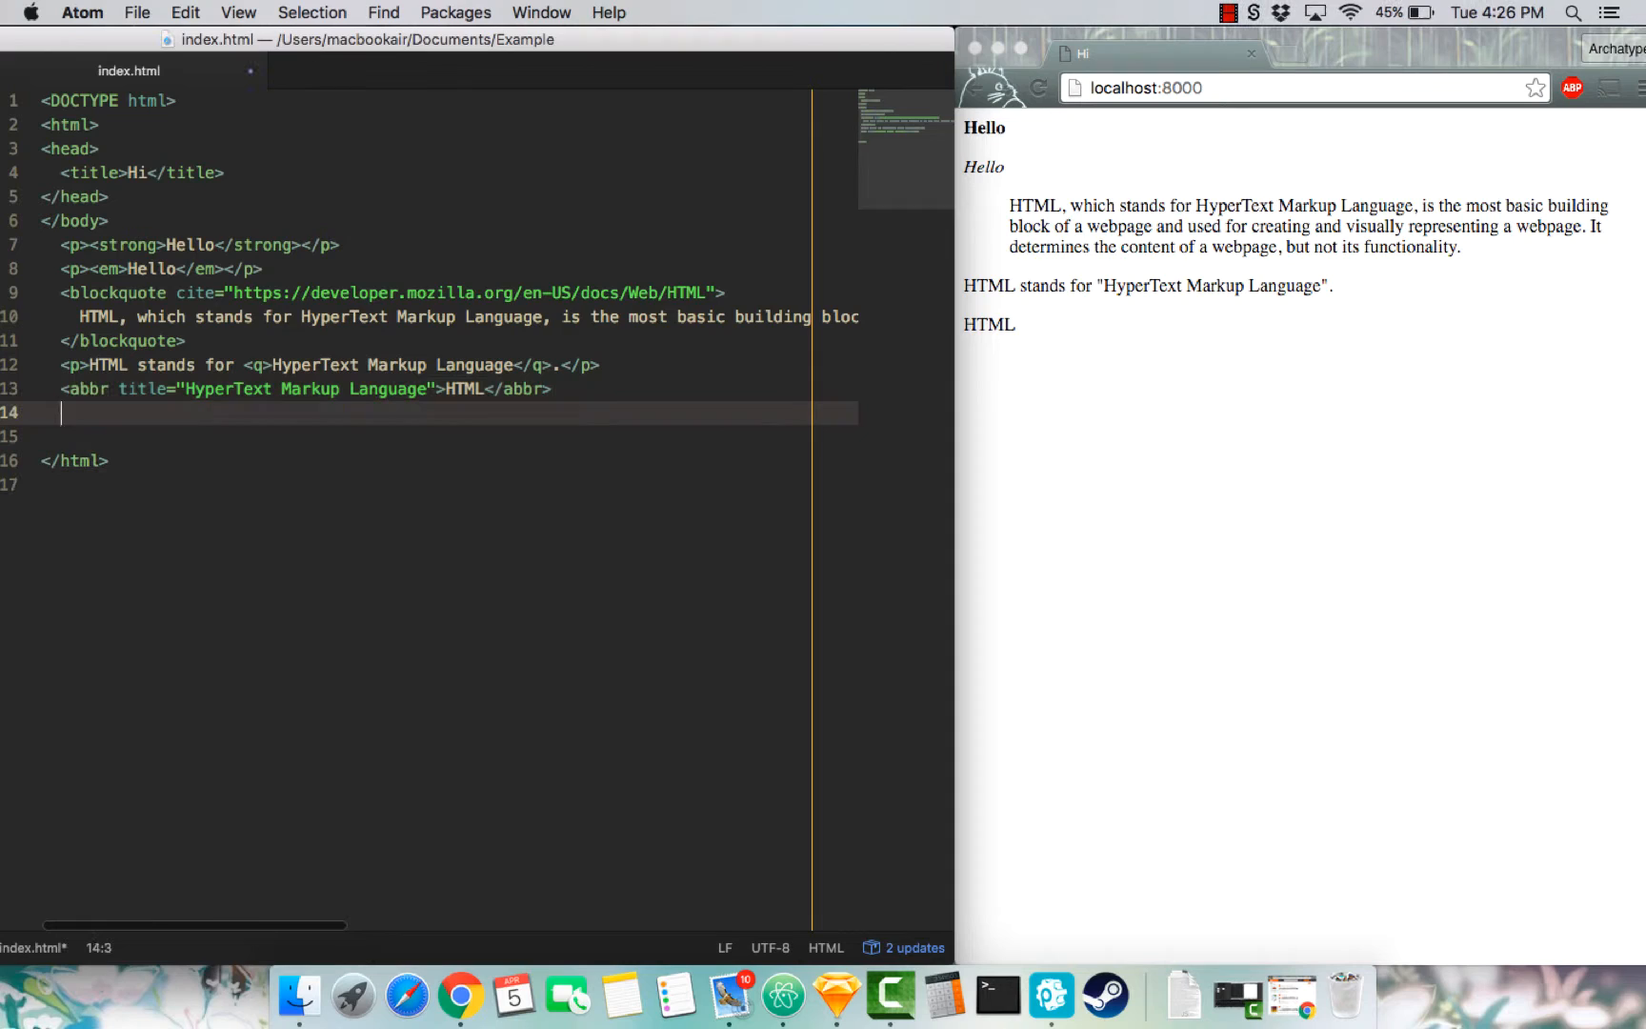
- Add a paragraph citing Hotline Bling by Drake and change the definition's comma to a colon
type("<p><cite>Hotline Bling</cite> was written by Drake.</p>")
left_click(429, 436)
type("<p><dfn>Programming</dfn>, The art of turning caffeine into Error Messages.</p>")
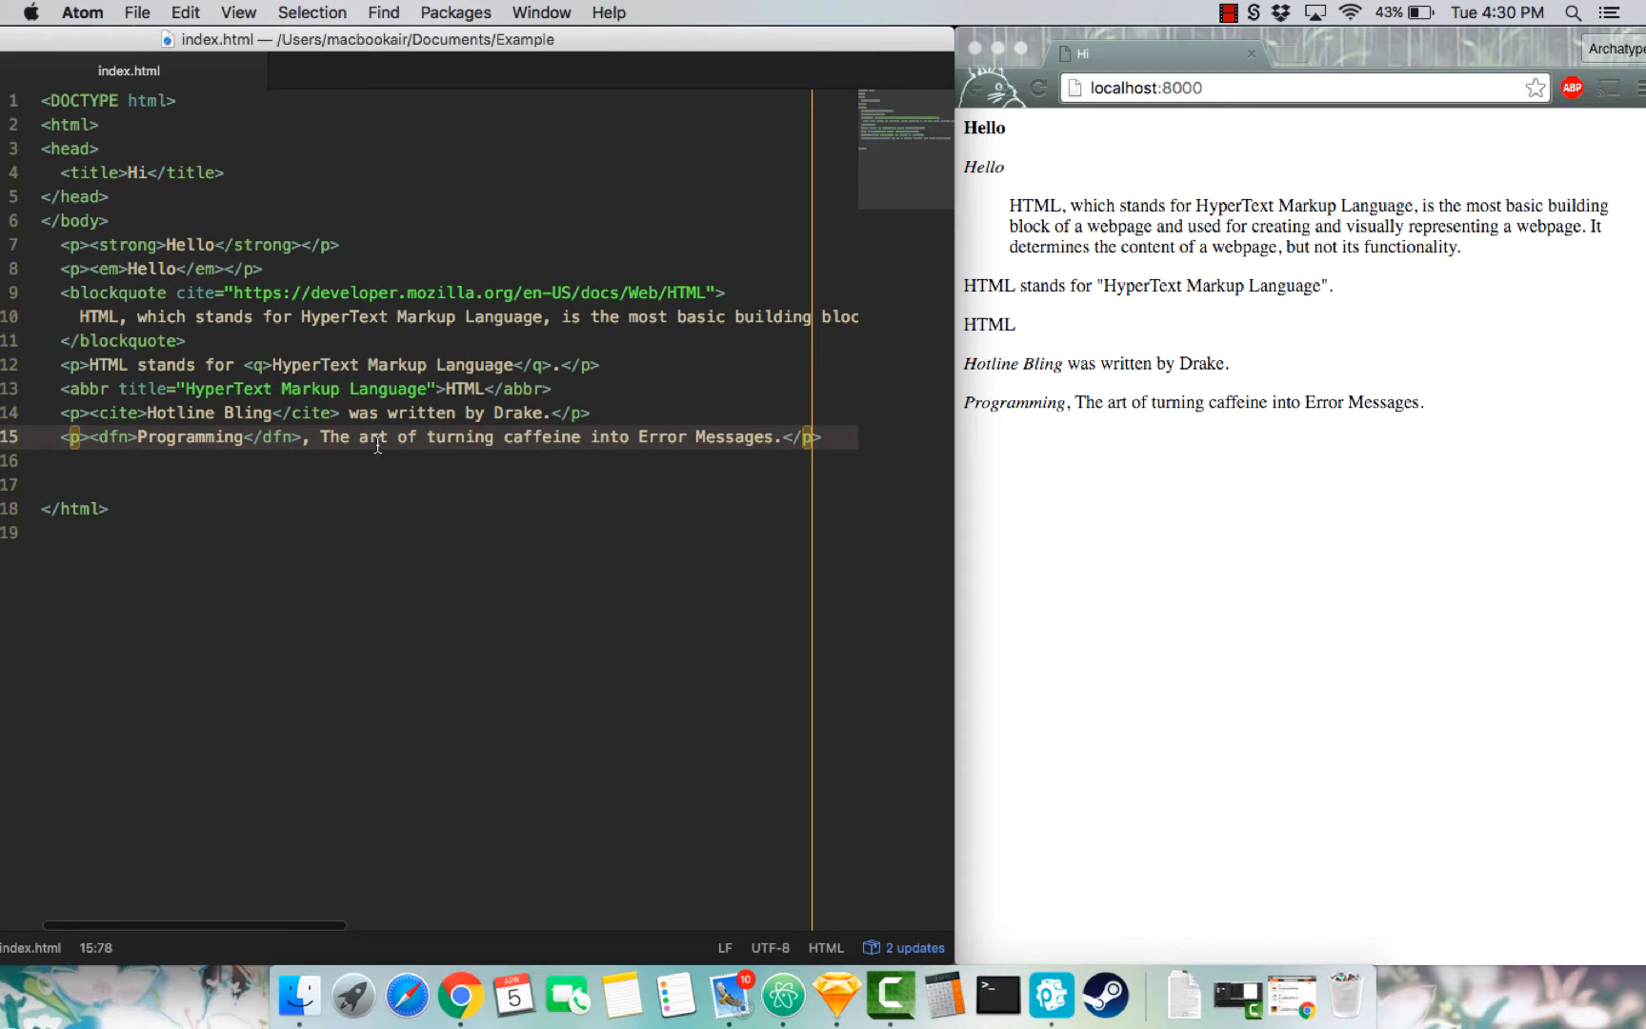
type(":")
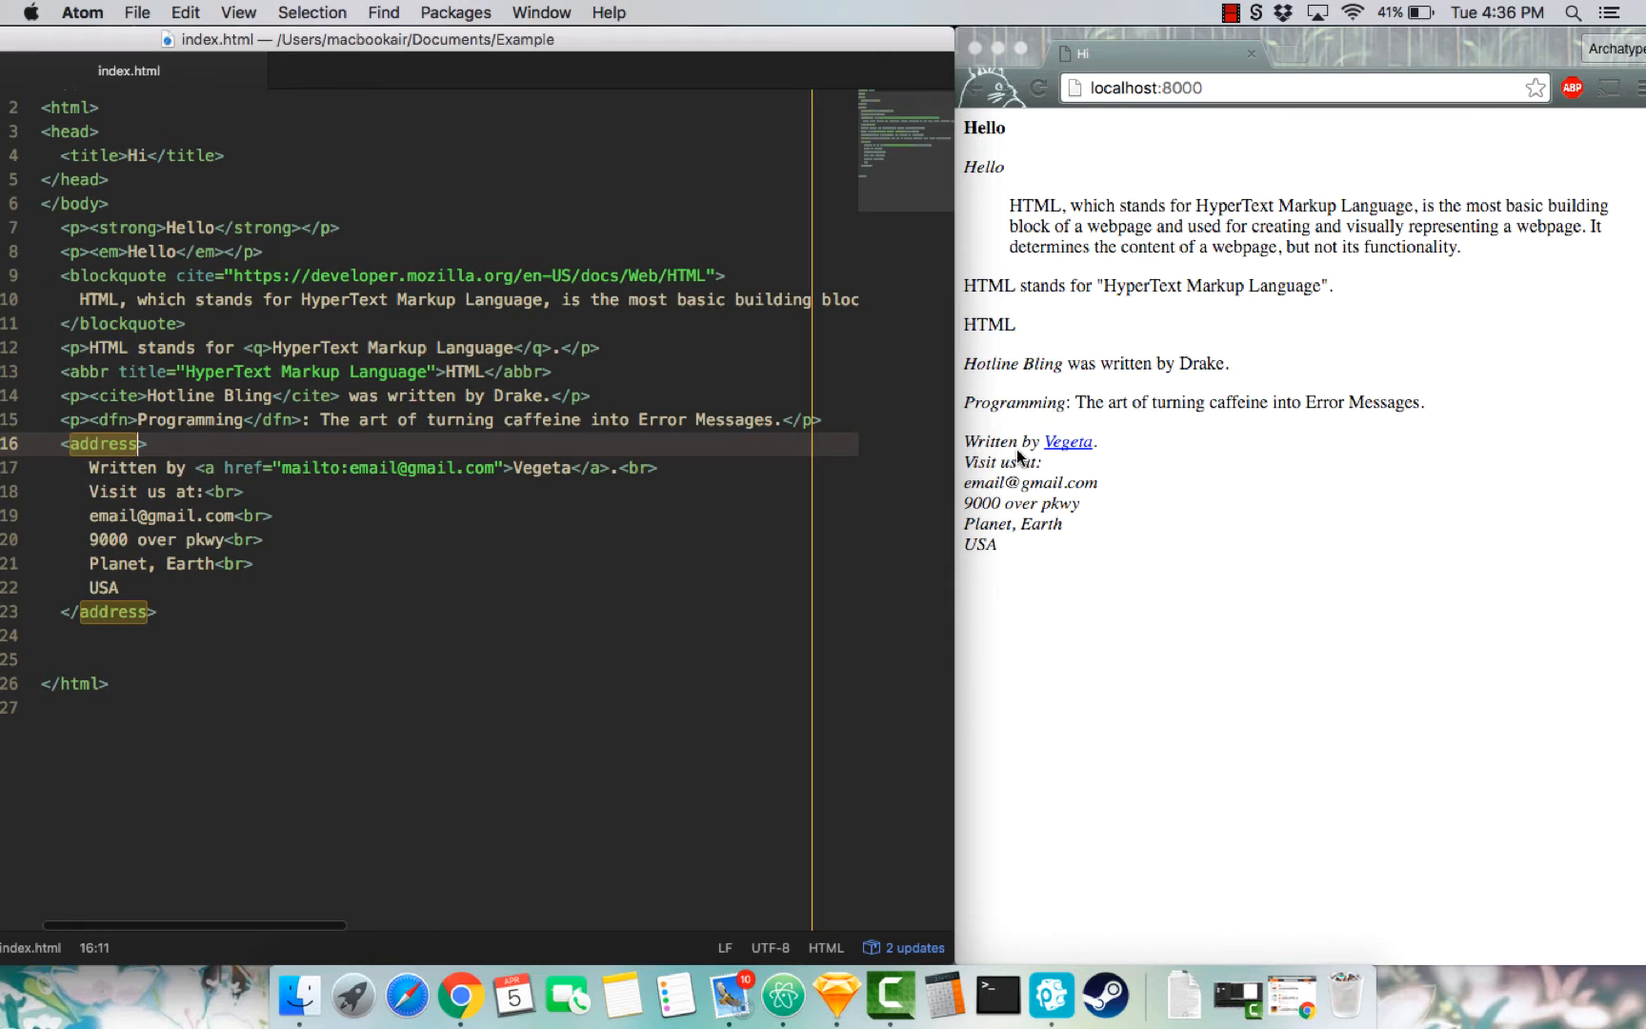
mouse_move(1040, 610)
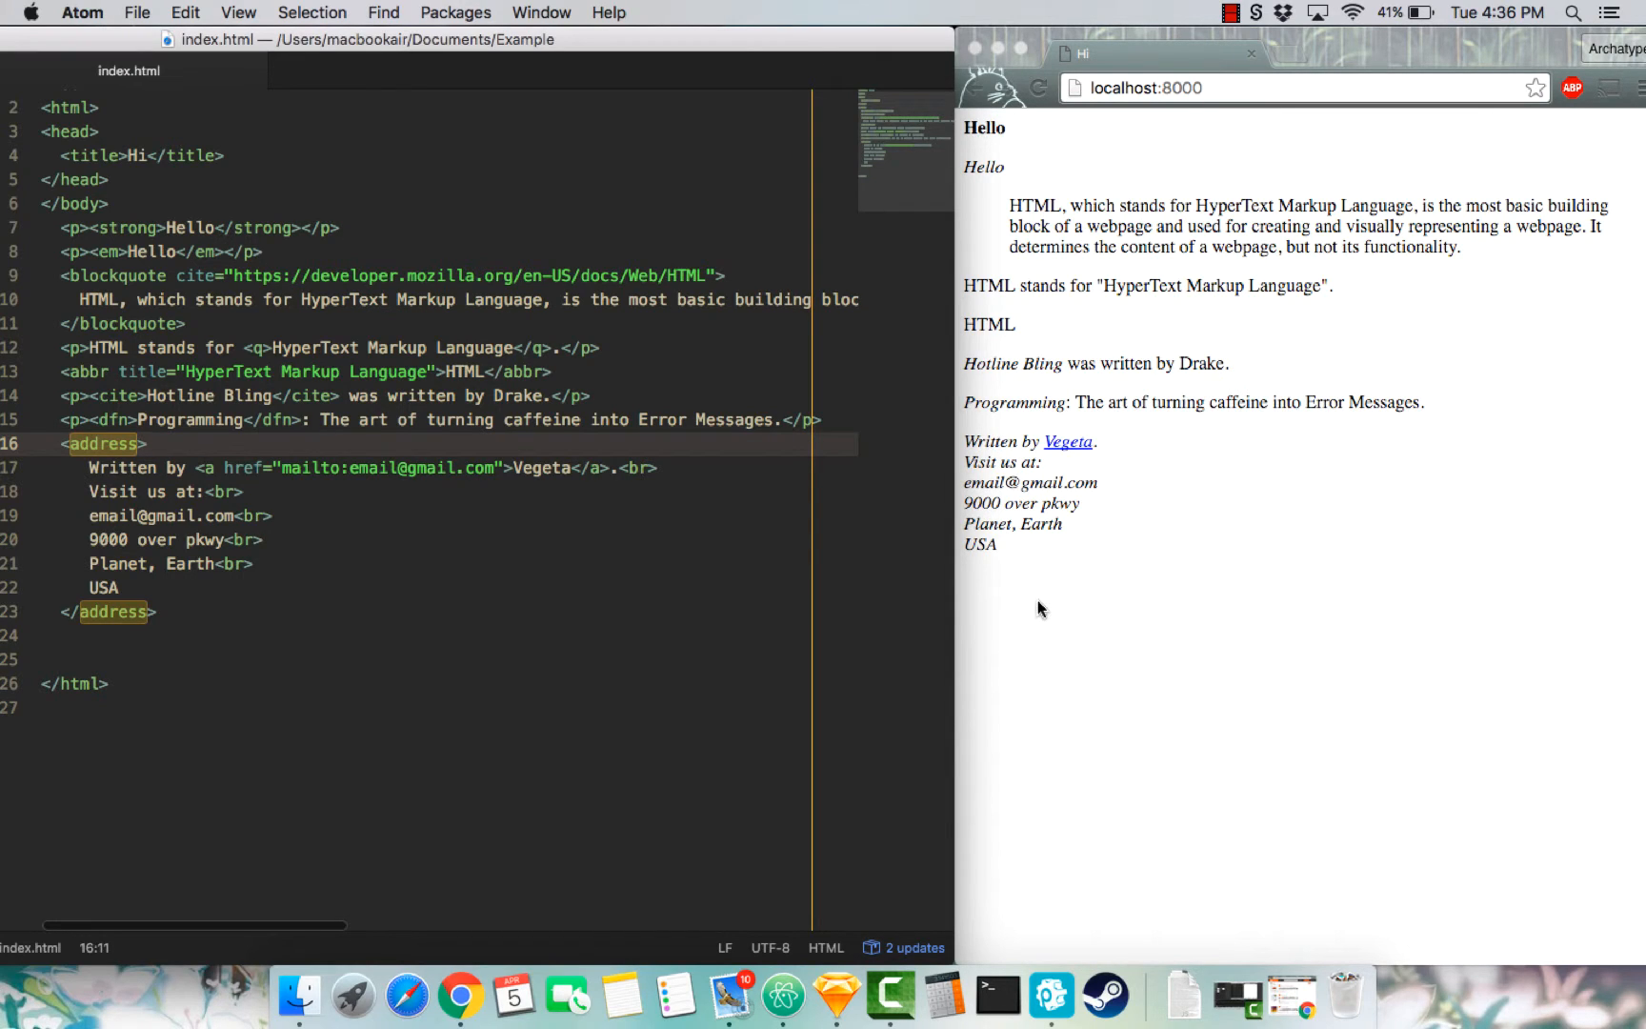
mouse_move(1052, 406)
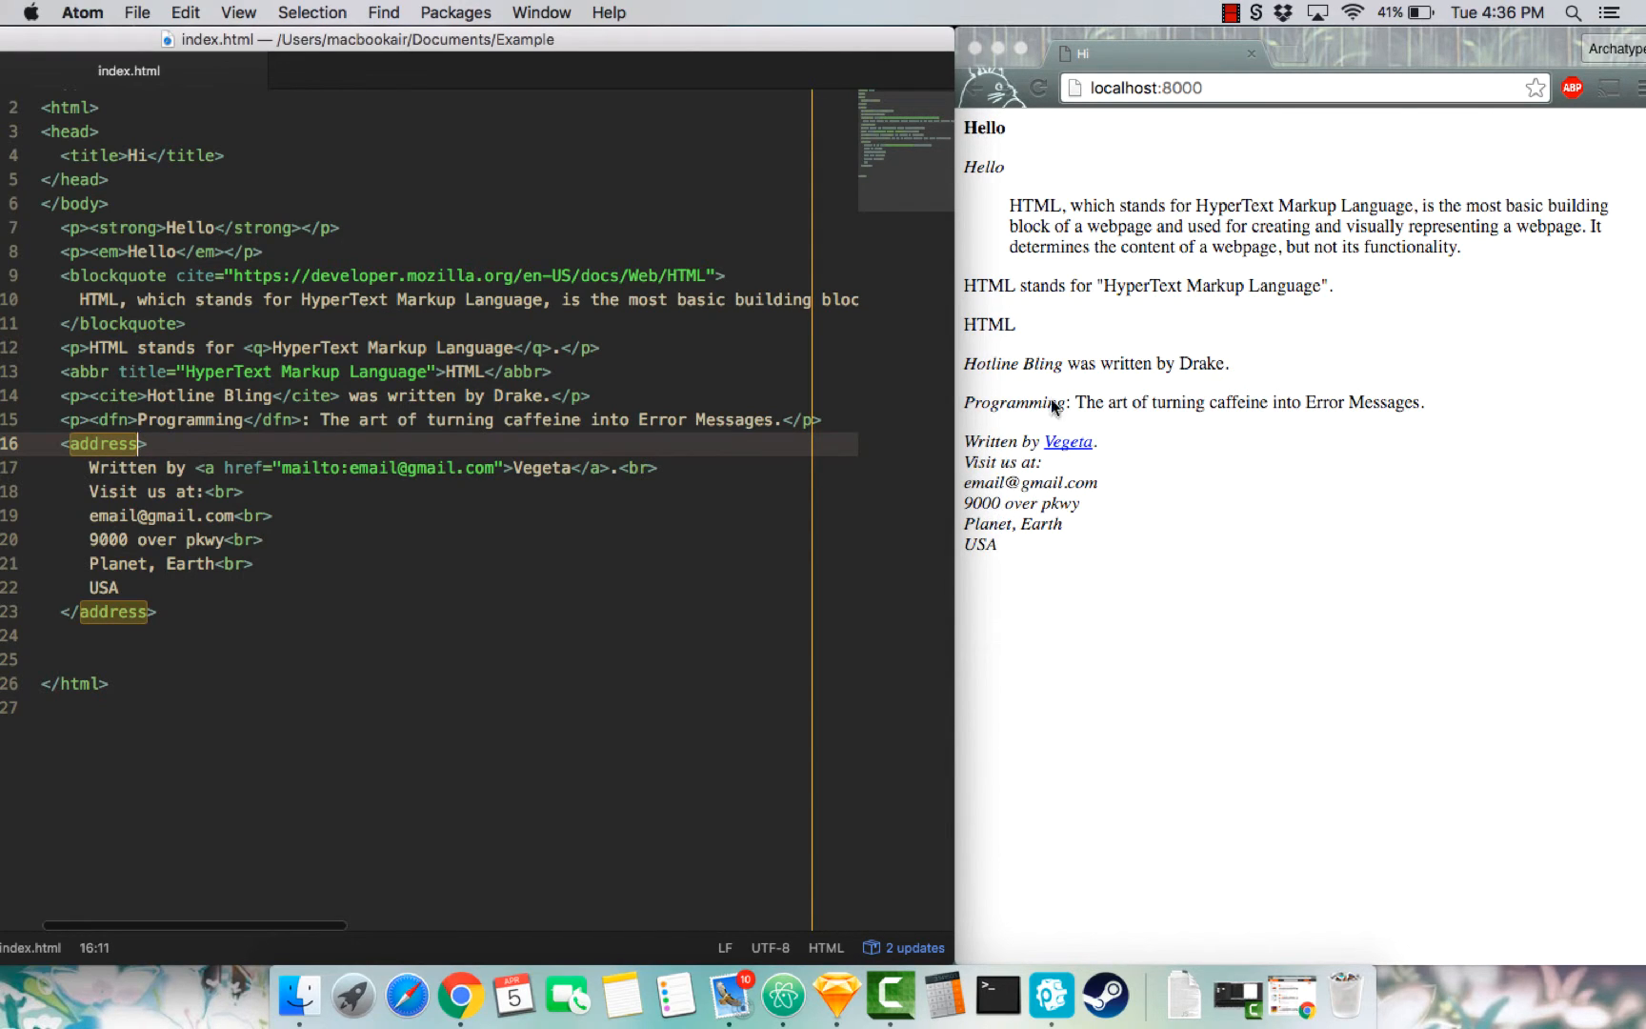
- Add the sentence "This is the <del>best</del> <ins>worst</ins> day ever." as a paragraph
type("<p>This is the <del>best</del> <ins>worst</ins> day ever.</p>")
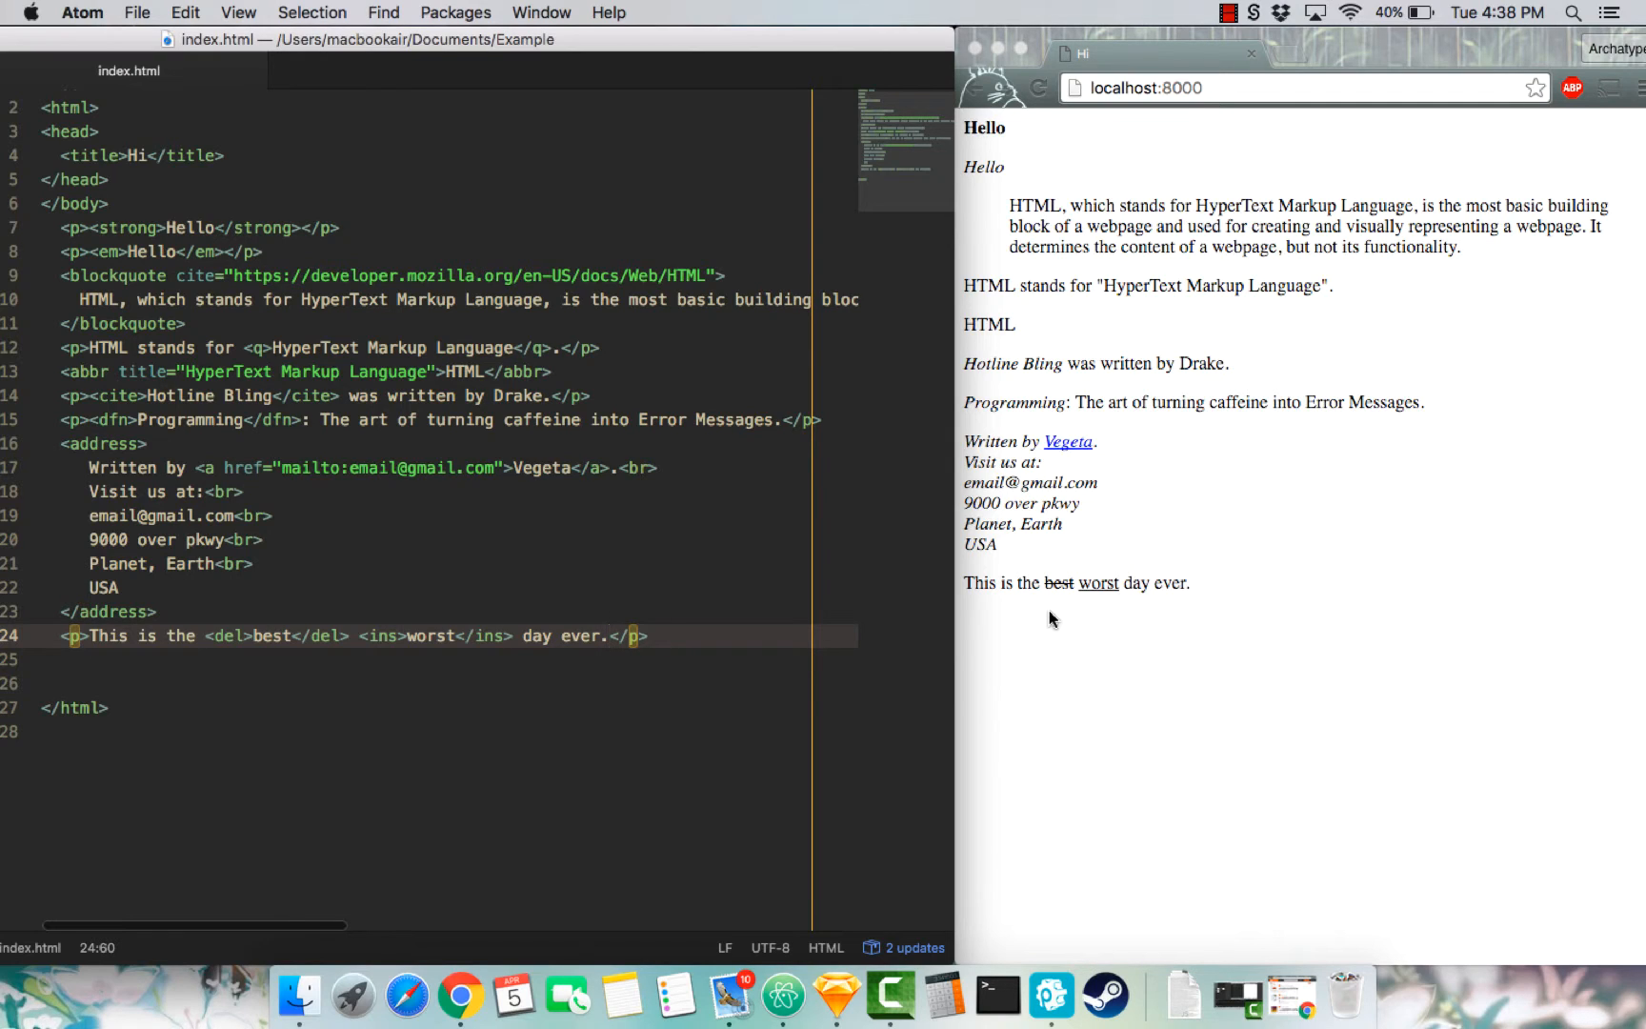
left_click(610, 636)
type("<p><s>Was $100.00</s></p>")
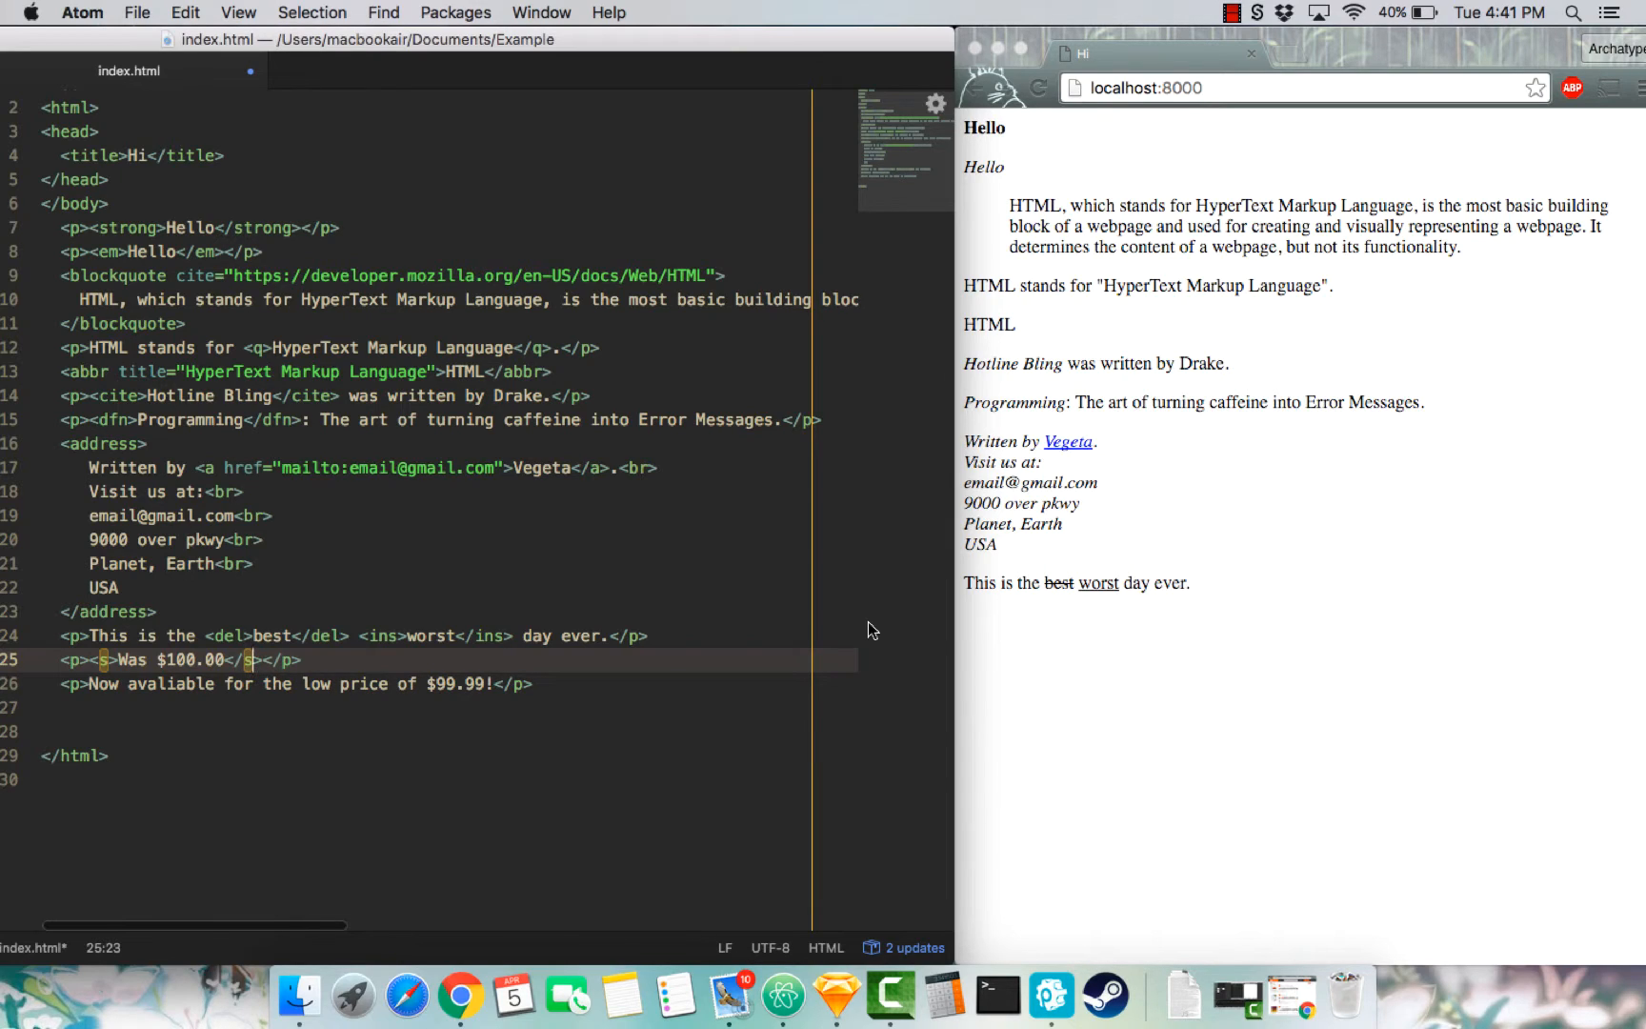
mouse_move(642, 684)
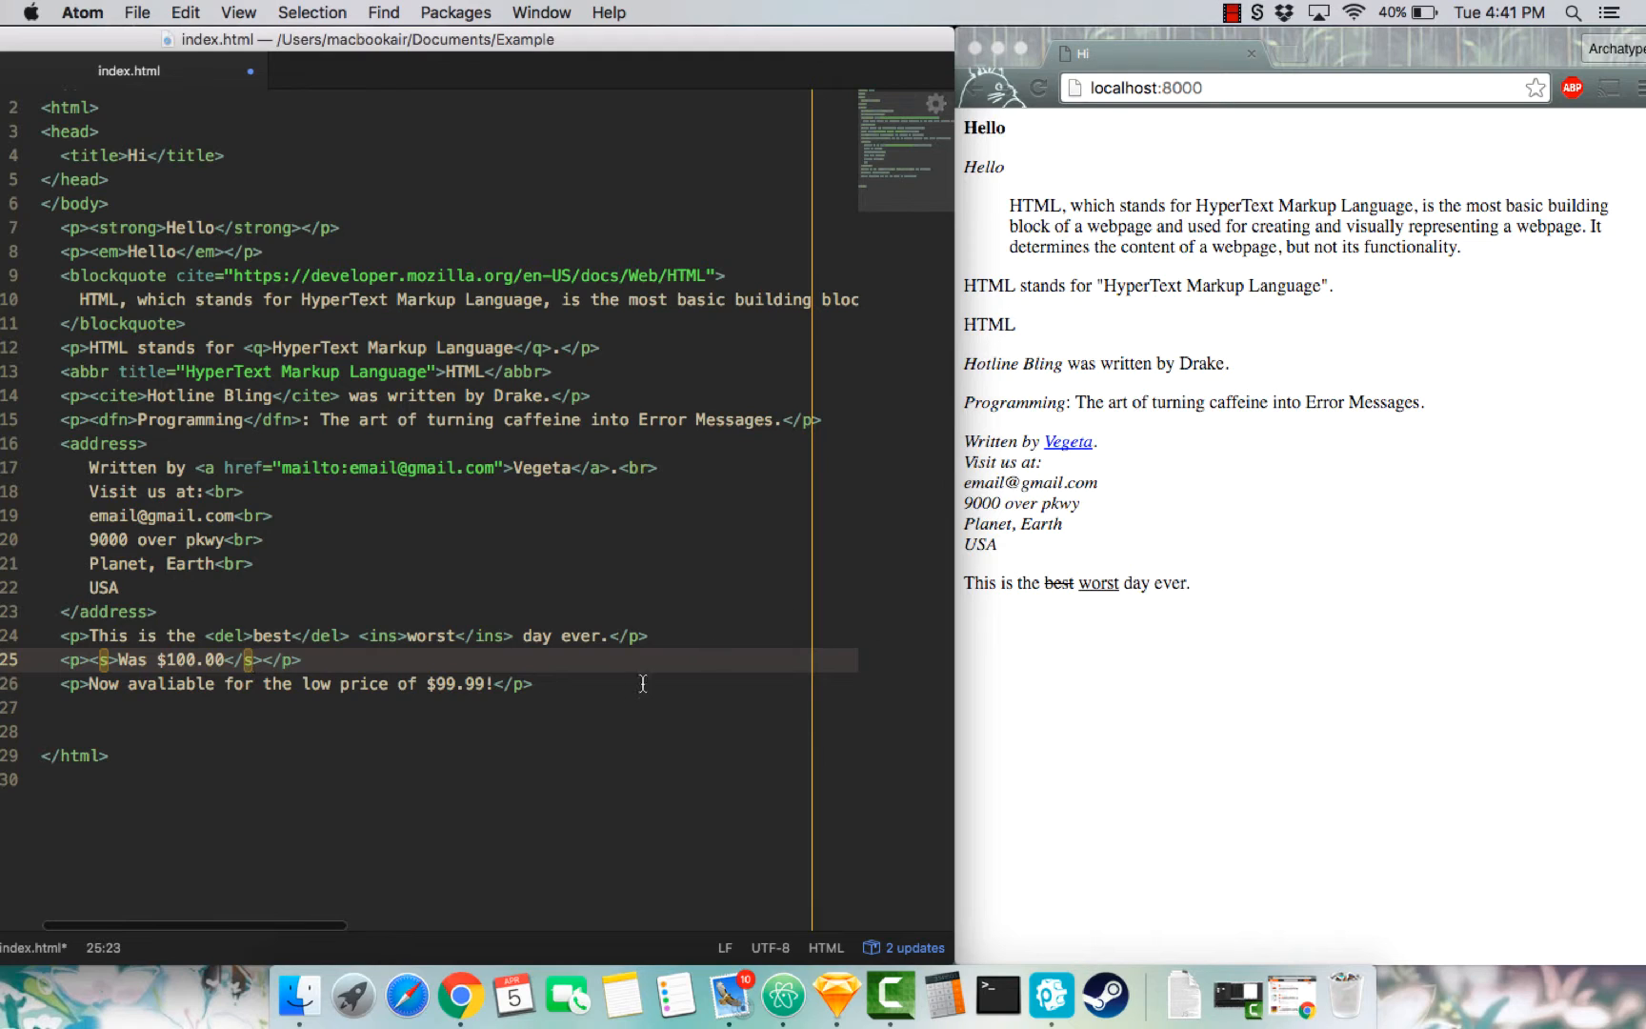
- Save index.html so the struck-through $100.00 and $99.99 price lines render
key("cmd+s")
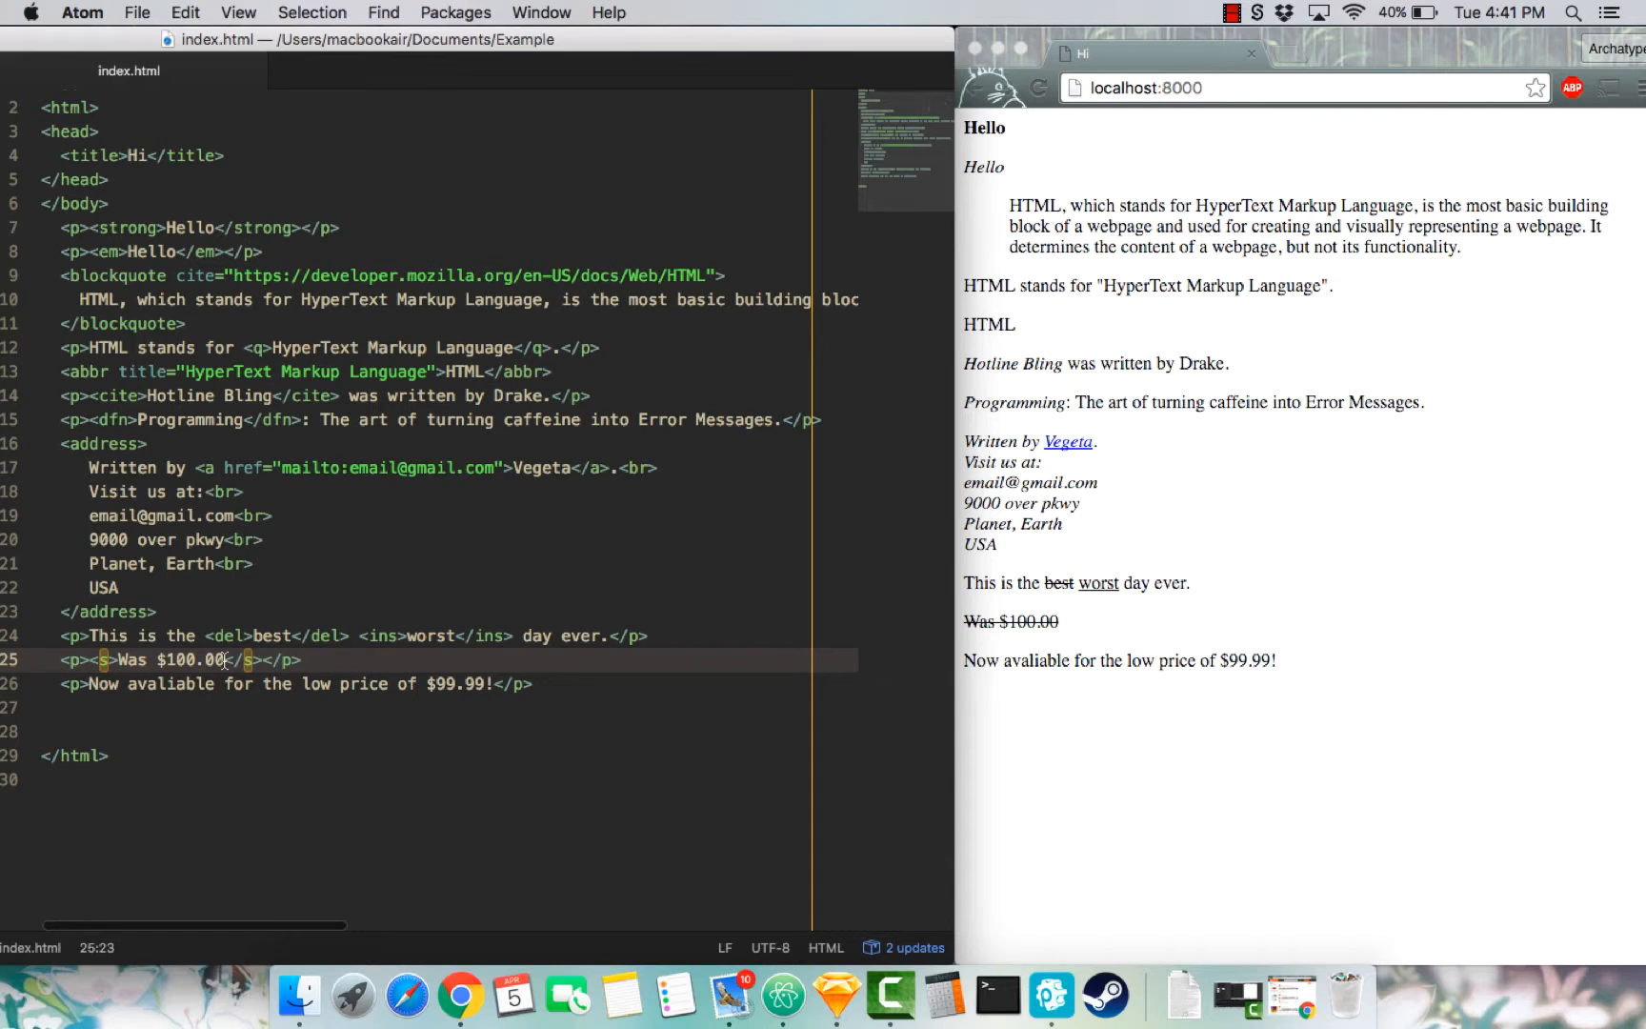
mouse_move(1344, 760)
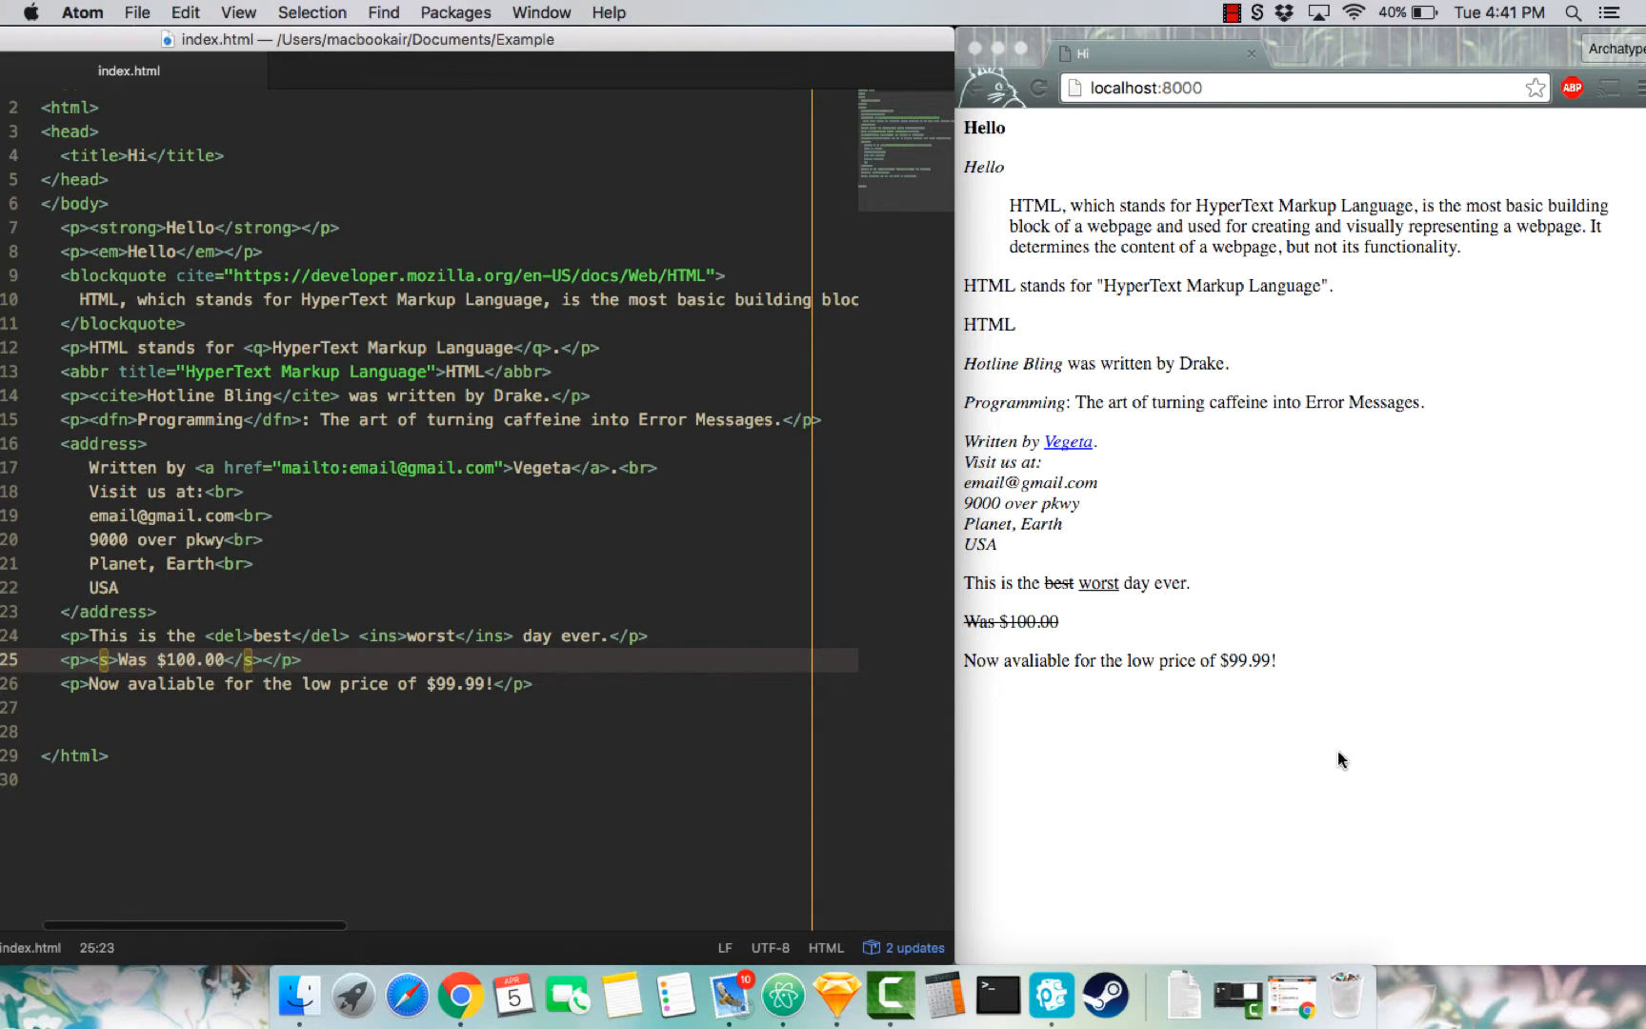
mouse_move(918, 221)
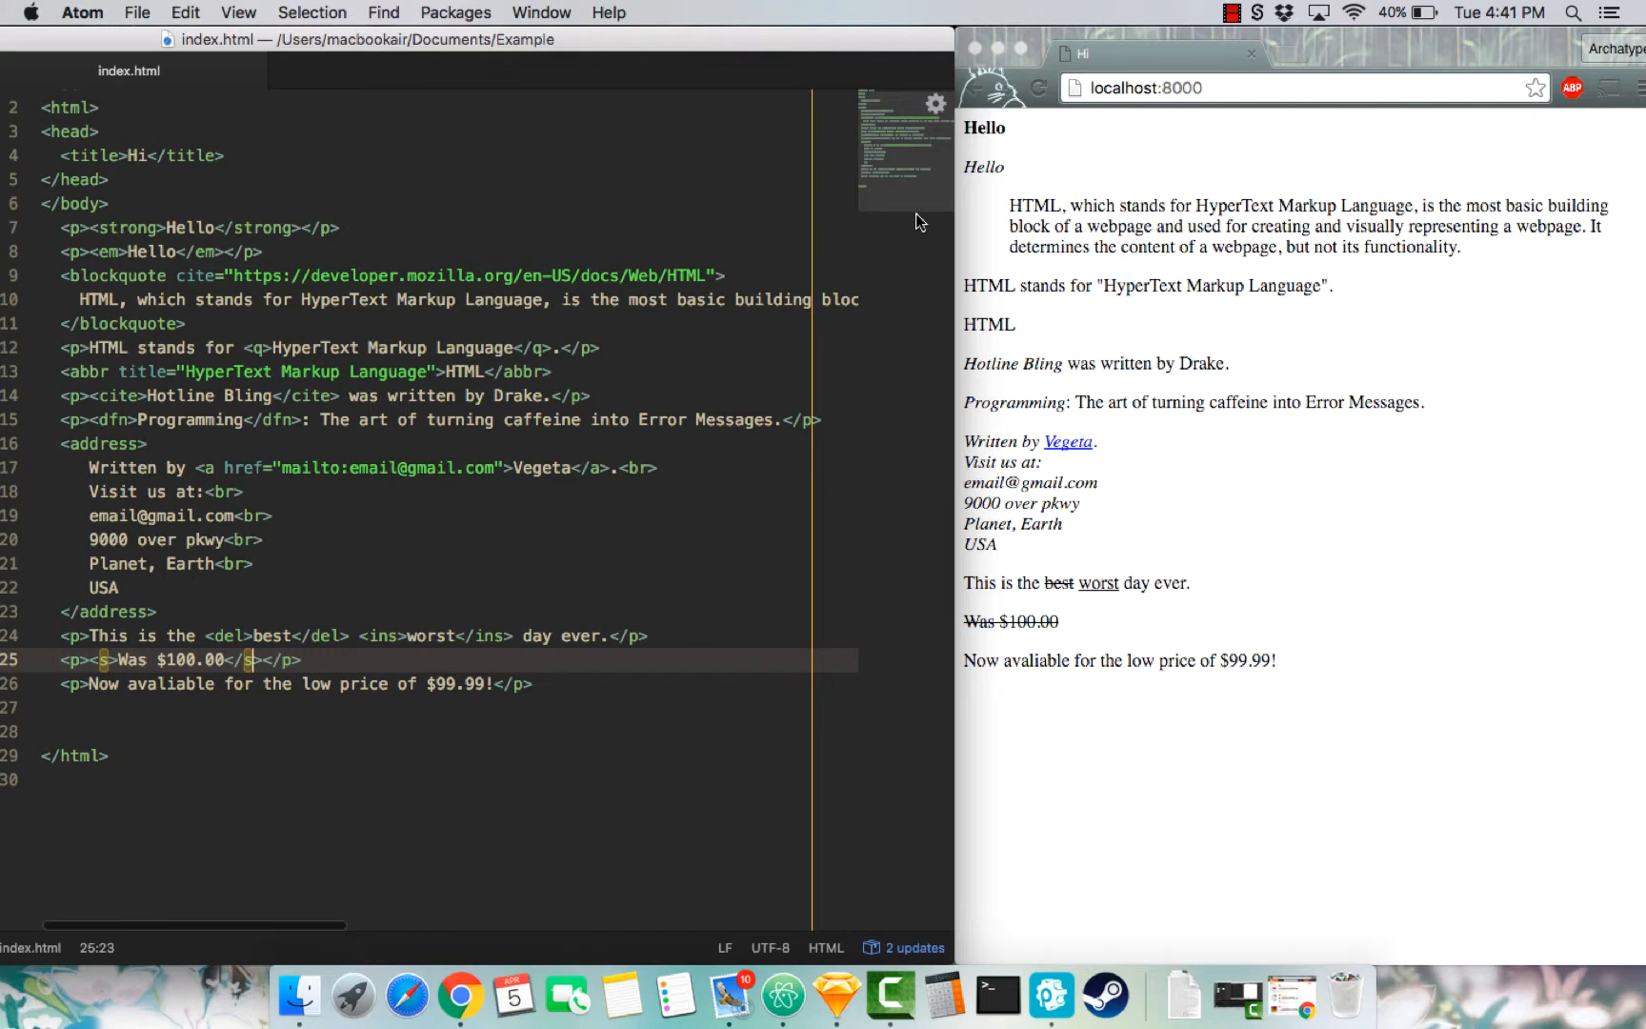
mouse_move(1589, 21)
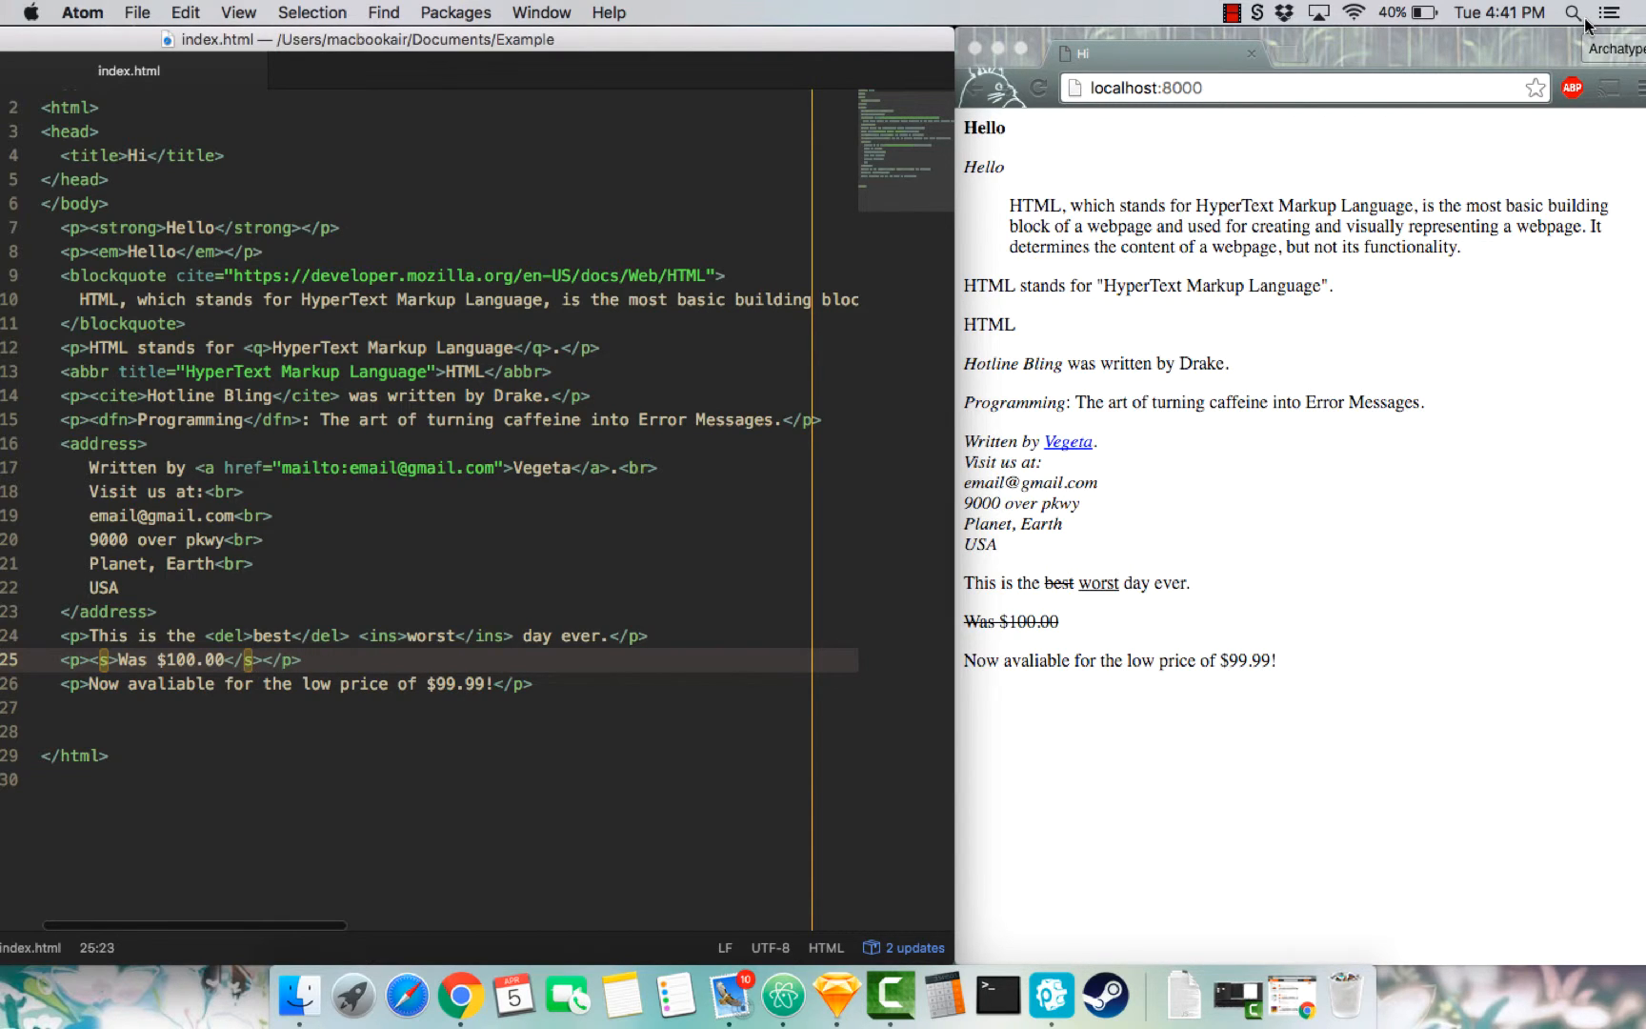